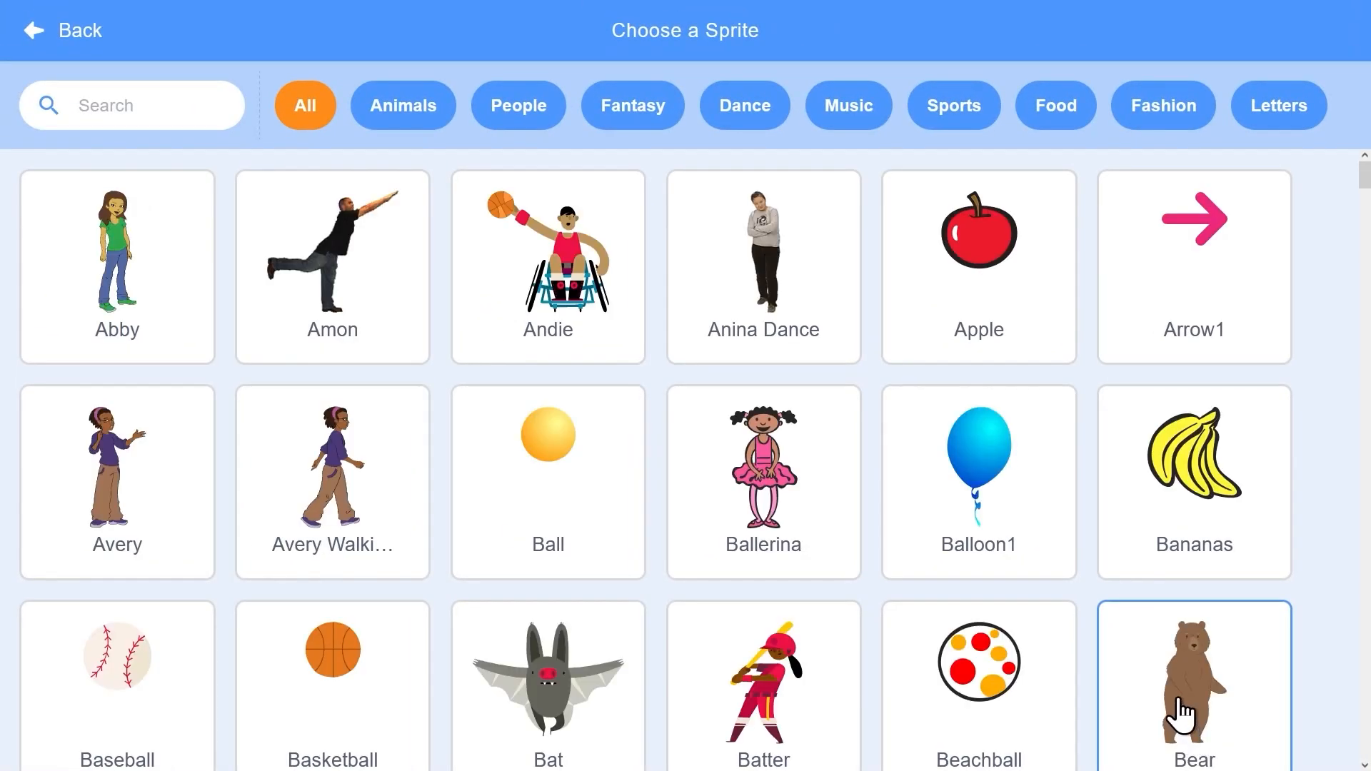
Search the sprite library for '1' and add the Glow-1 digit sprite
left_click(132, 105)
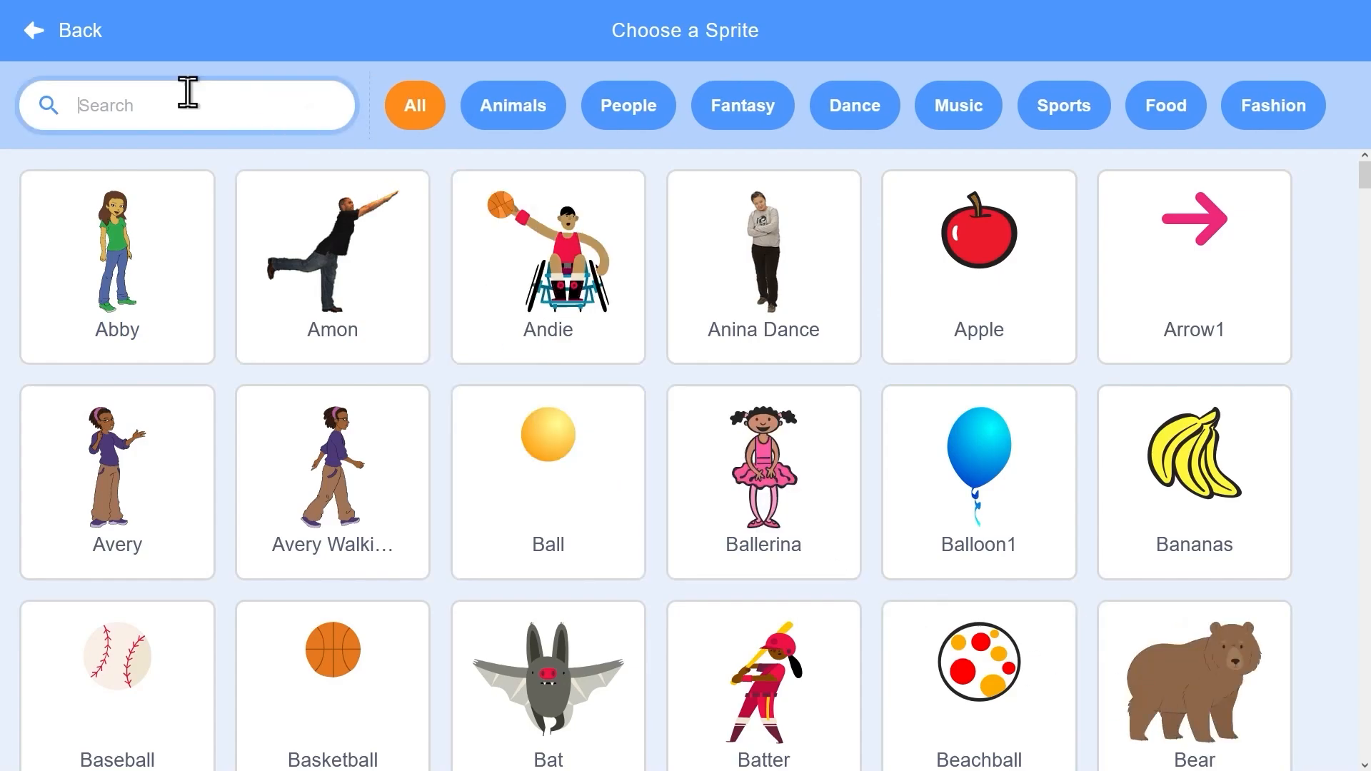
type("1")
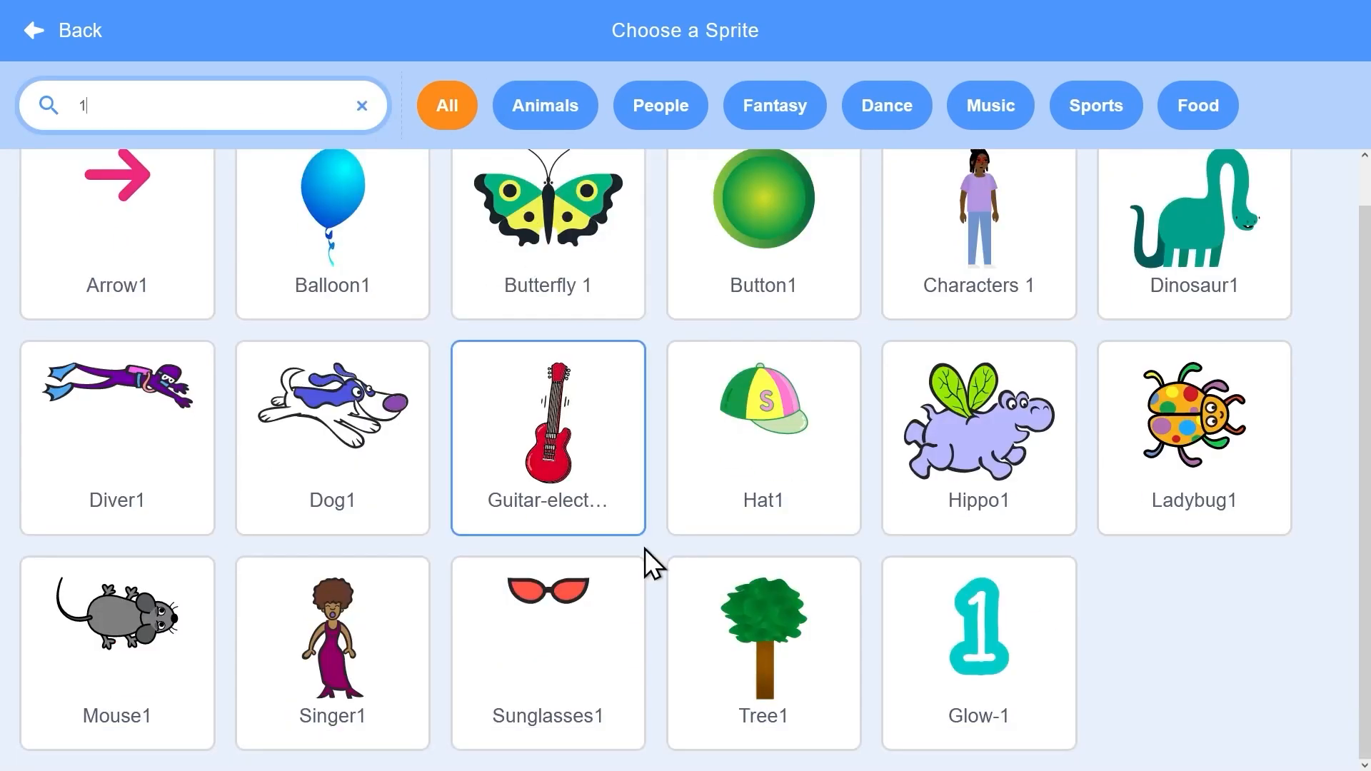
left_click(977, 627)
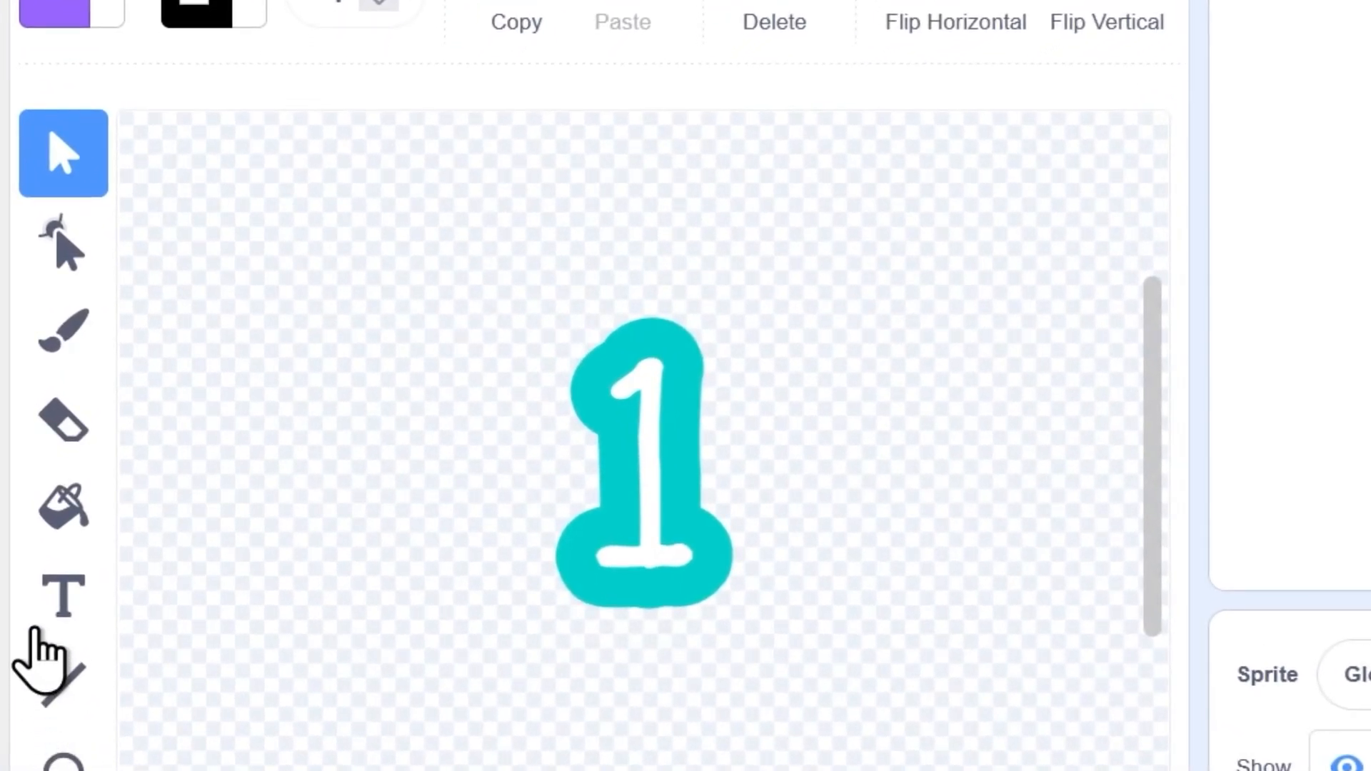
left_click(63, 596)
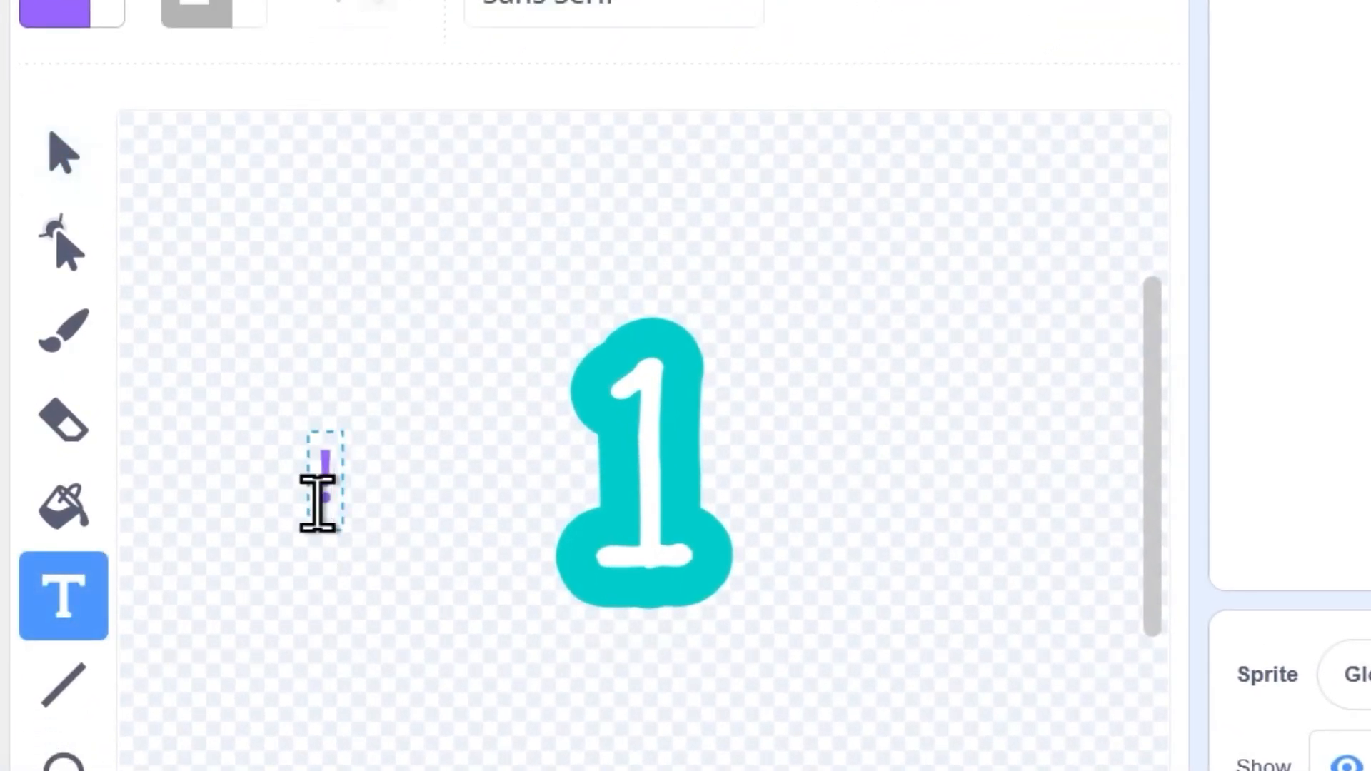
left_click(62, 152)
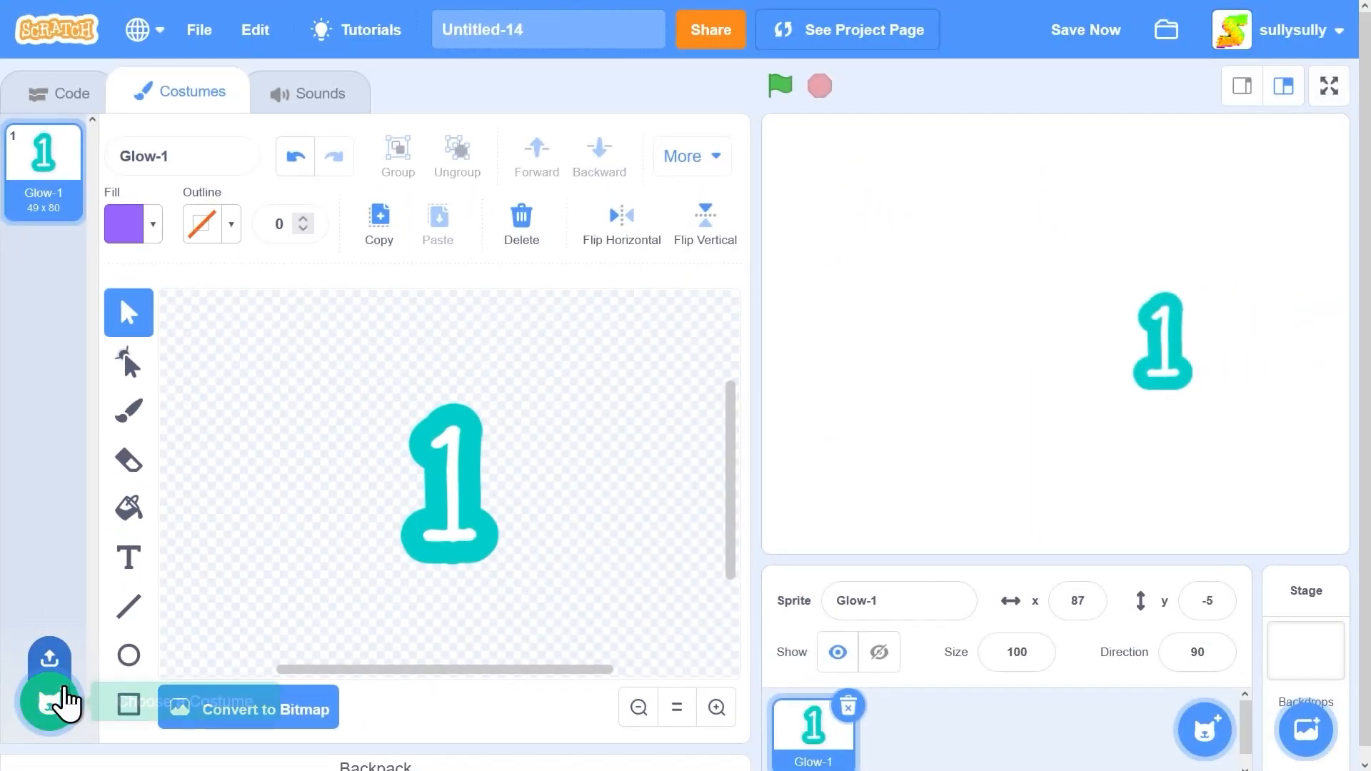
Add Glow-0 to Glow-9 costumes named by their digits, showing the digit 3 costume
left_click(50, 704)
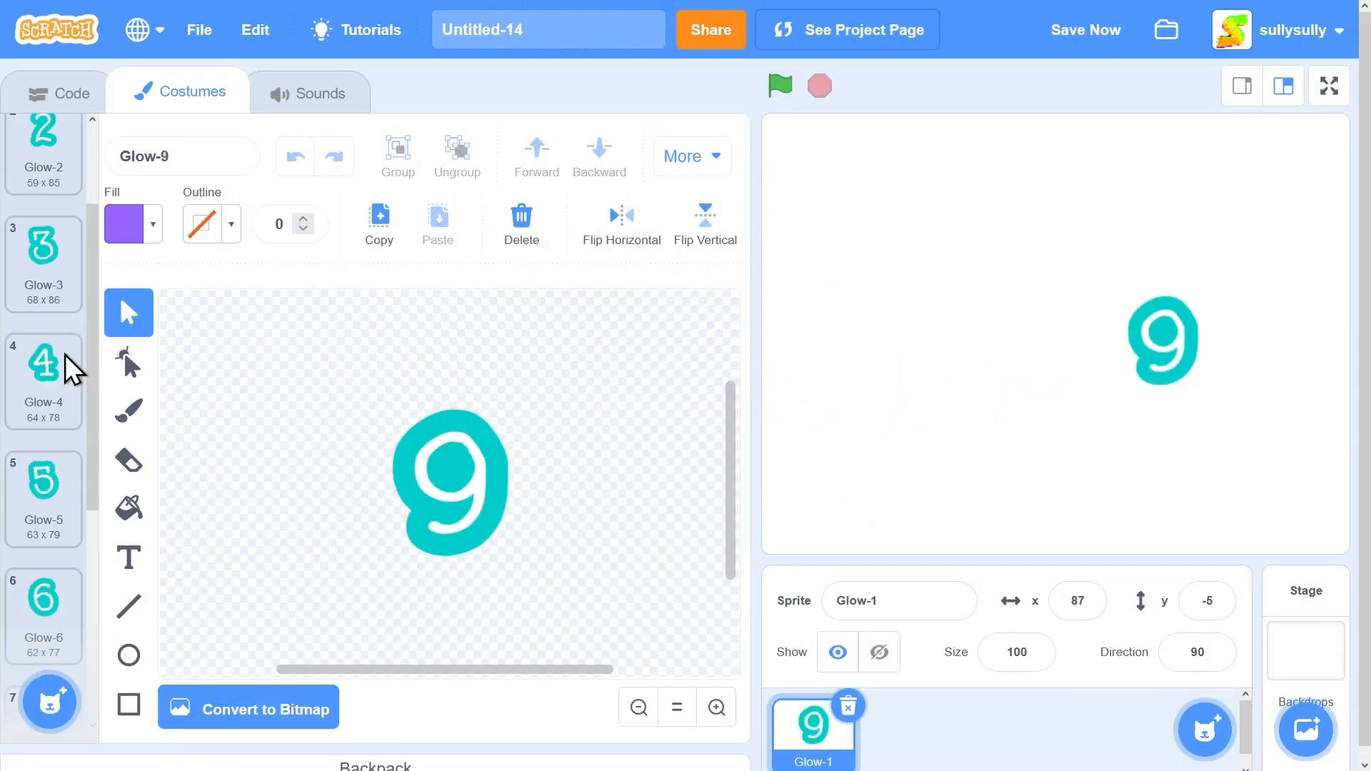
mouse_move(50, 699)
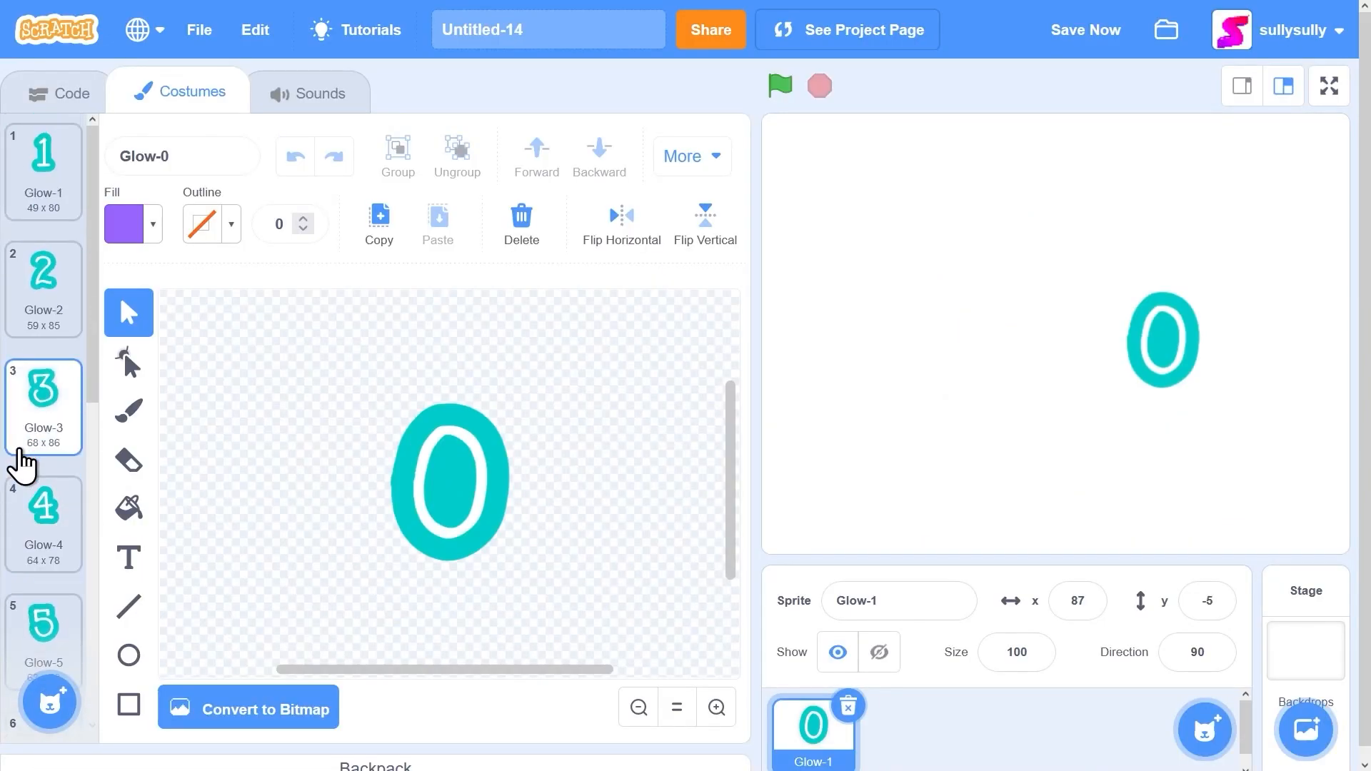
left_click(43, 166)
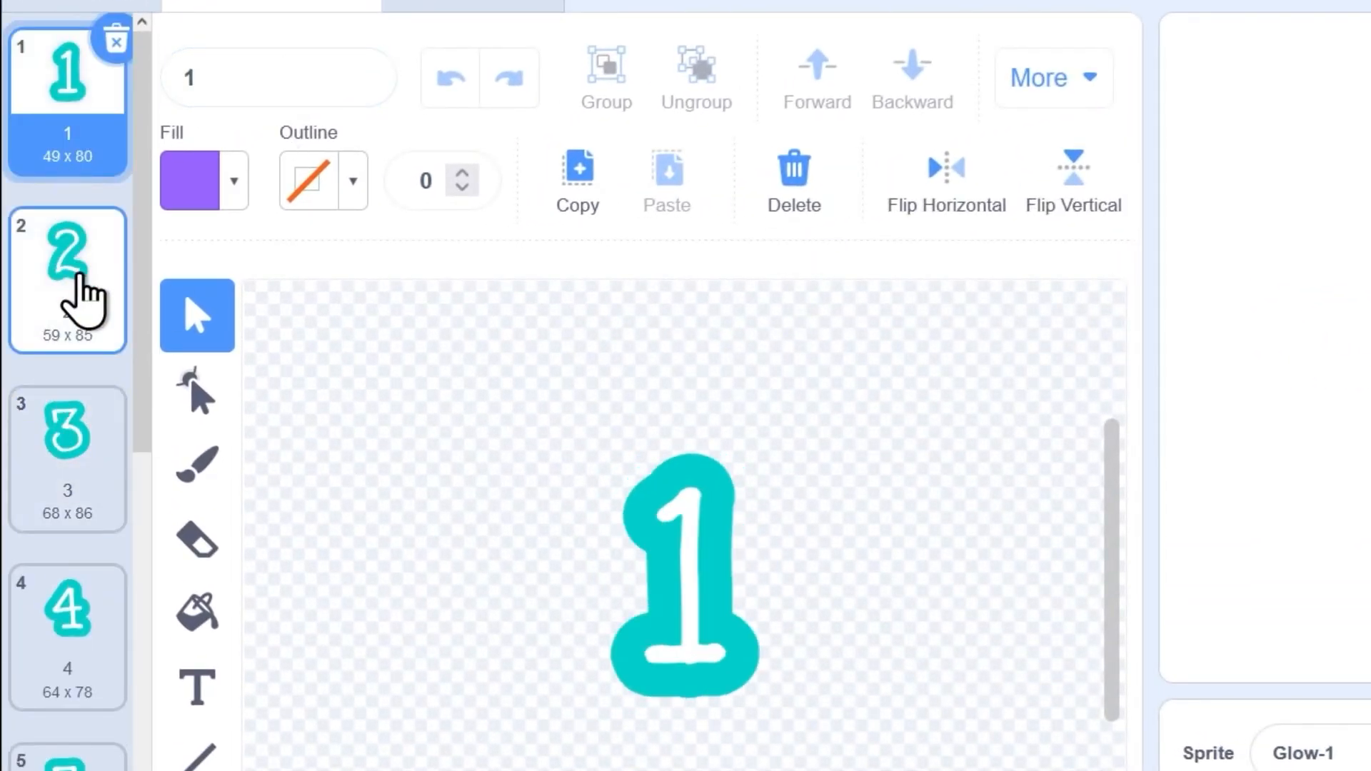
scroll("down", 3)
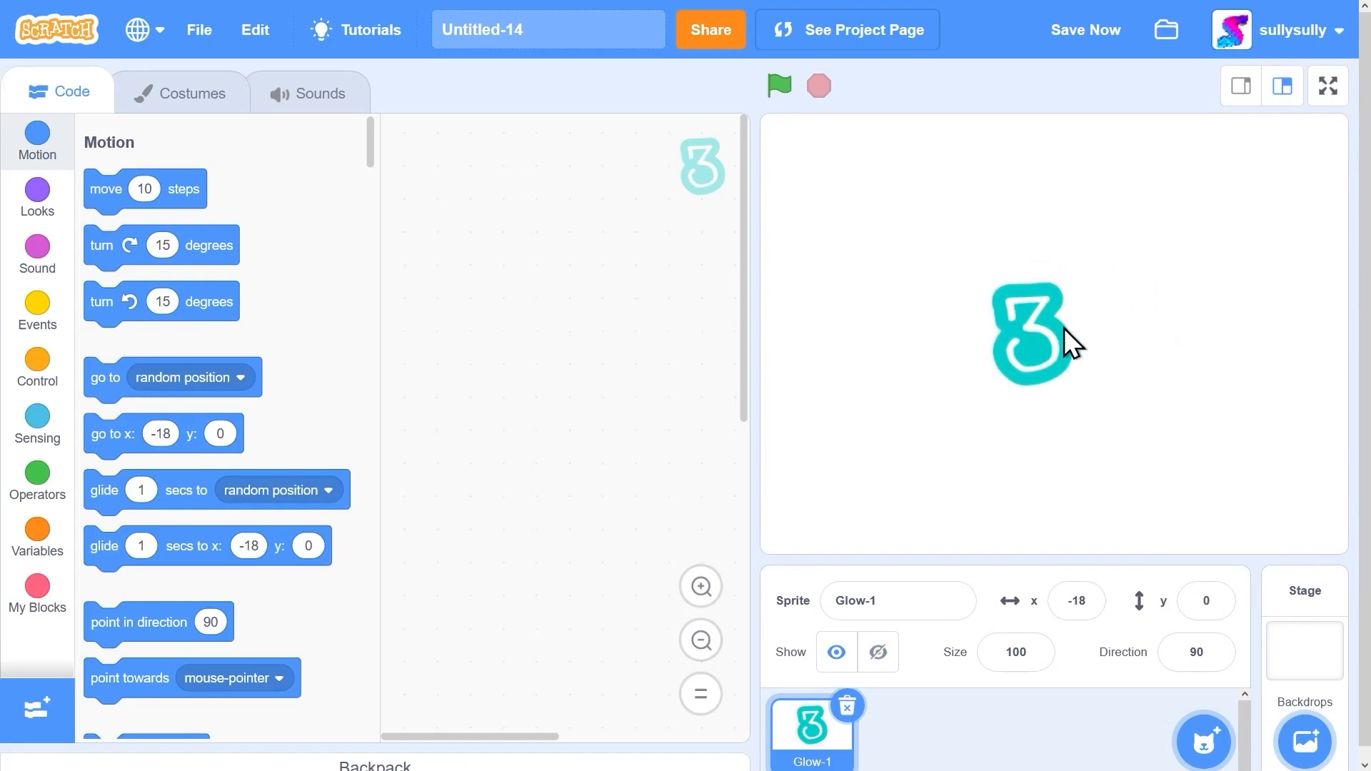
Make a custom block 'Clones' with Run without screen refresh enabled
left_click(36, 590)
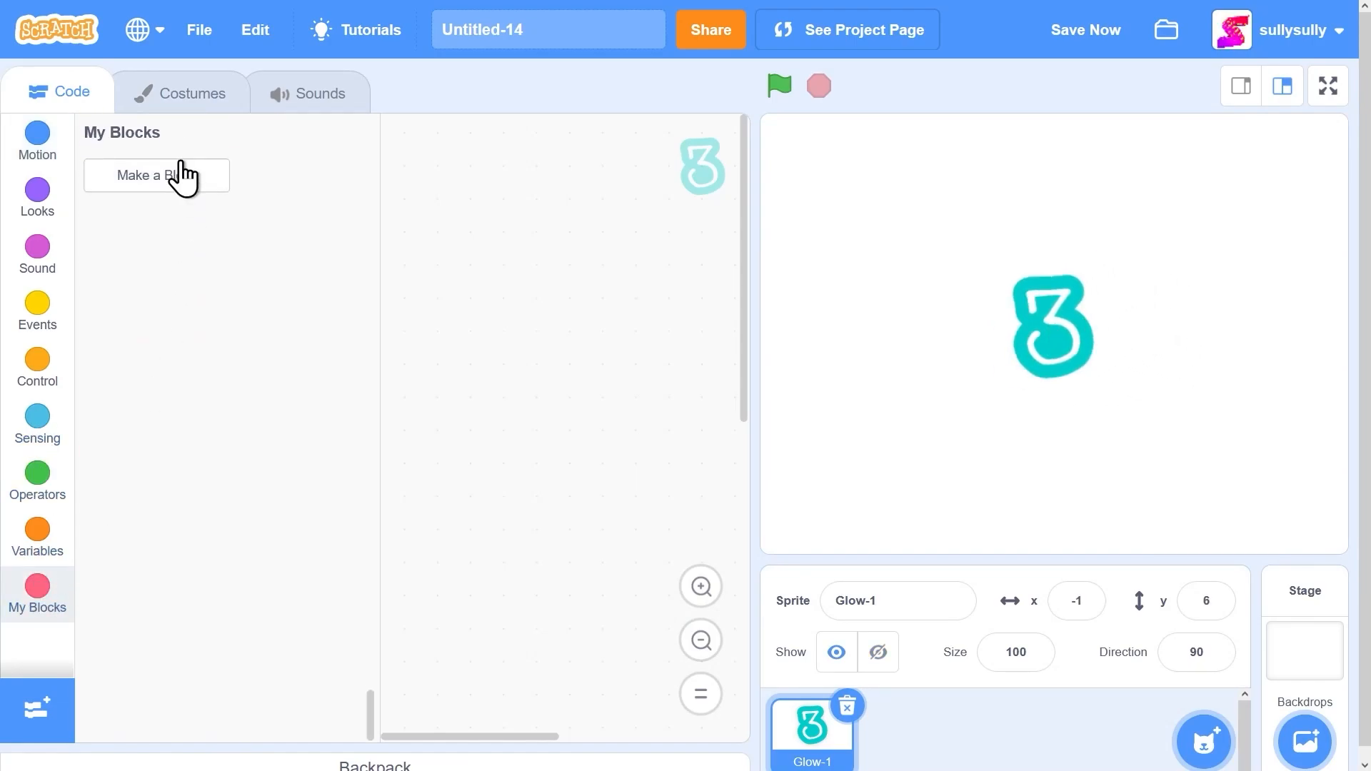
left_click(156, 175)
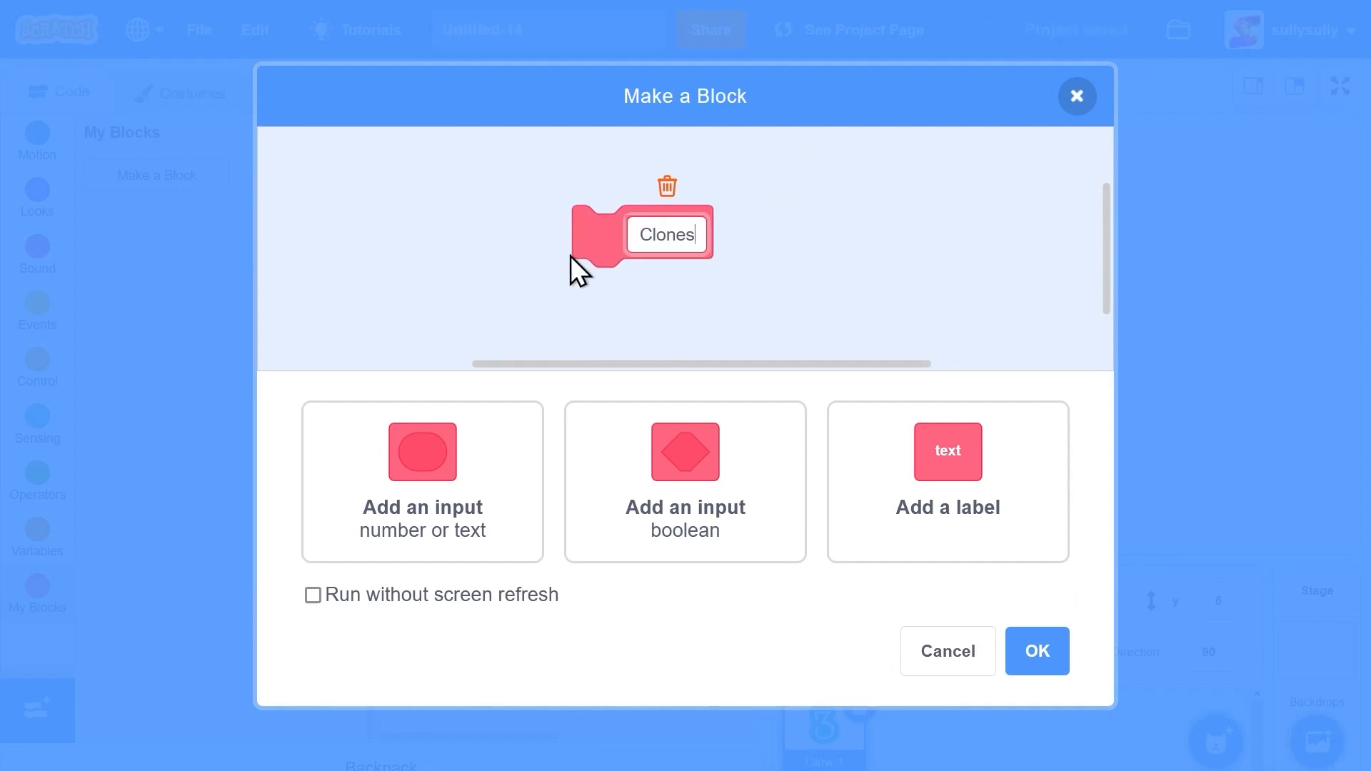
left_click(312, 595)
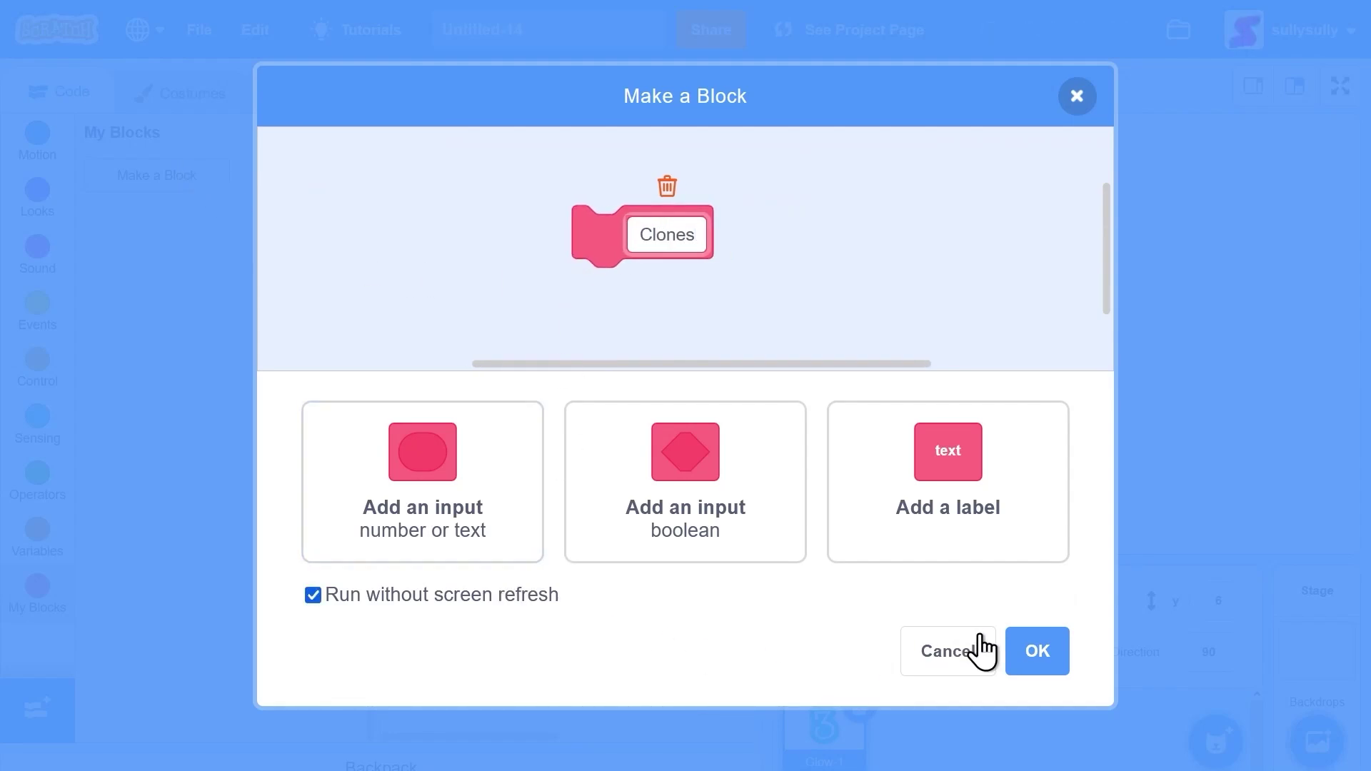
left_click(1035, 651)
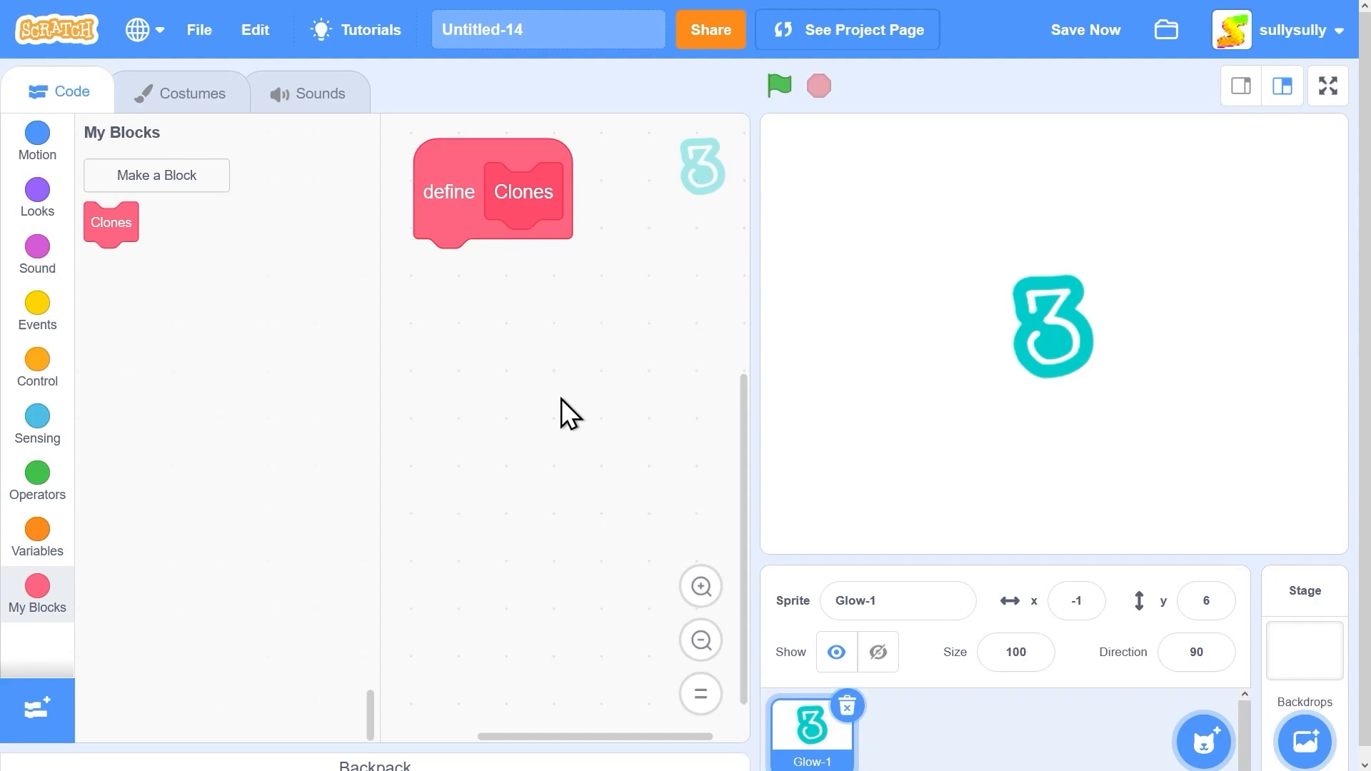
Put repeat 10 with create clone of myself under Clones, and create variable 'clone'
left_click(37, 367)
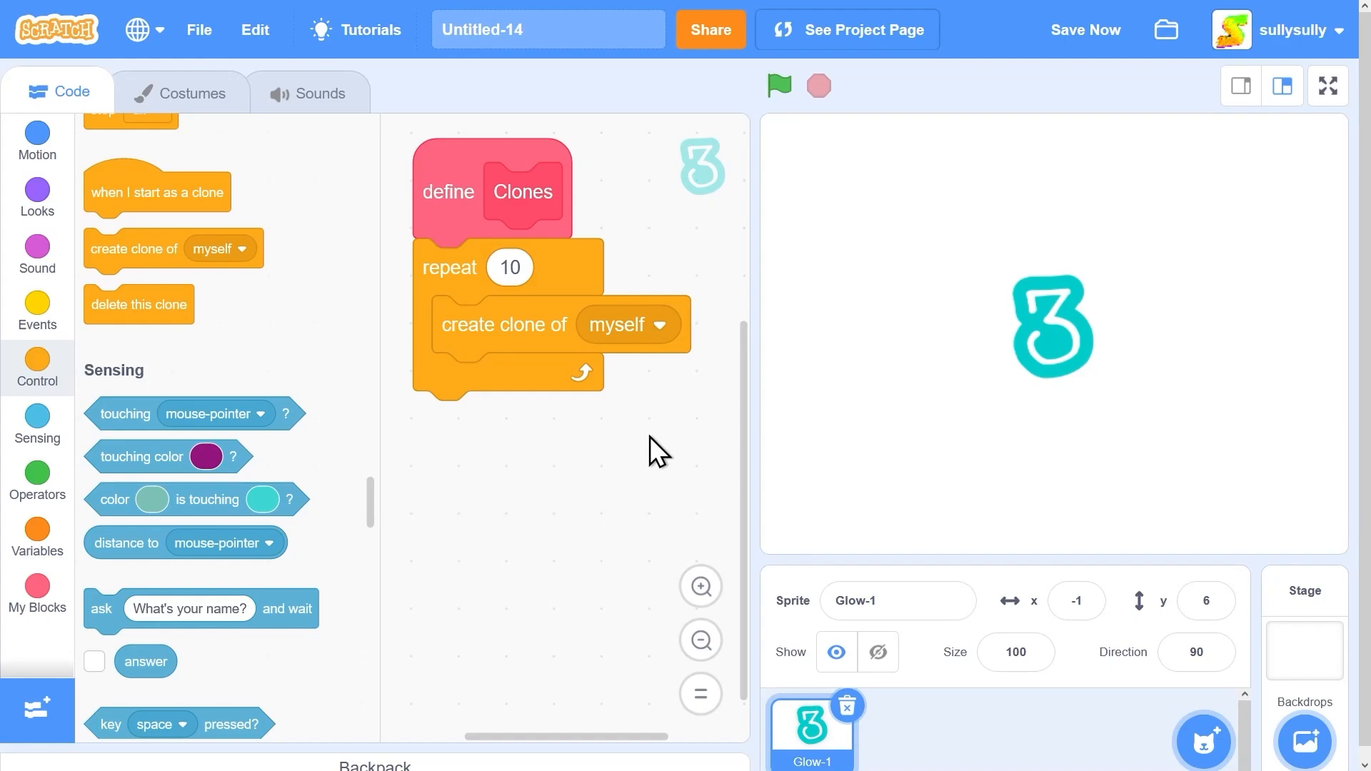
left_click(37, 533)
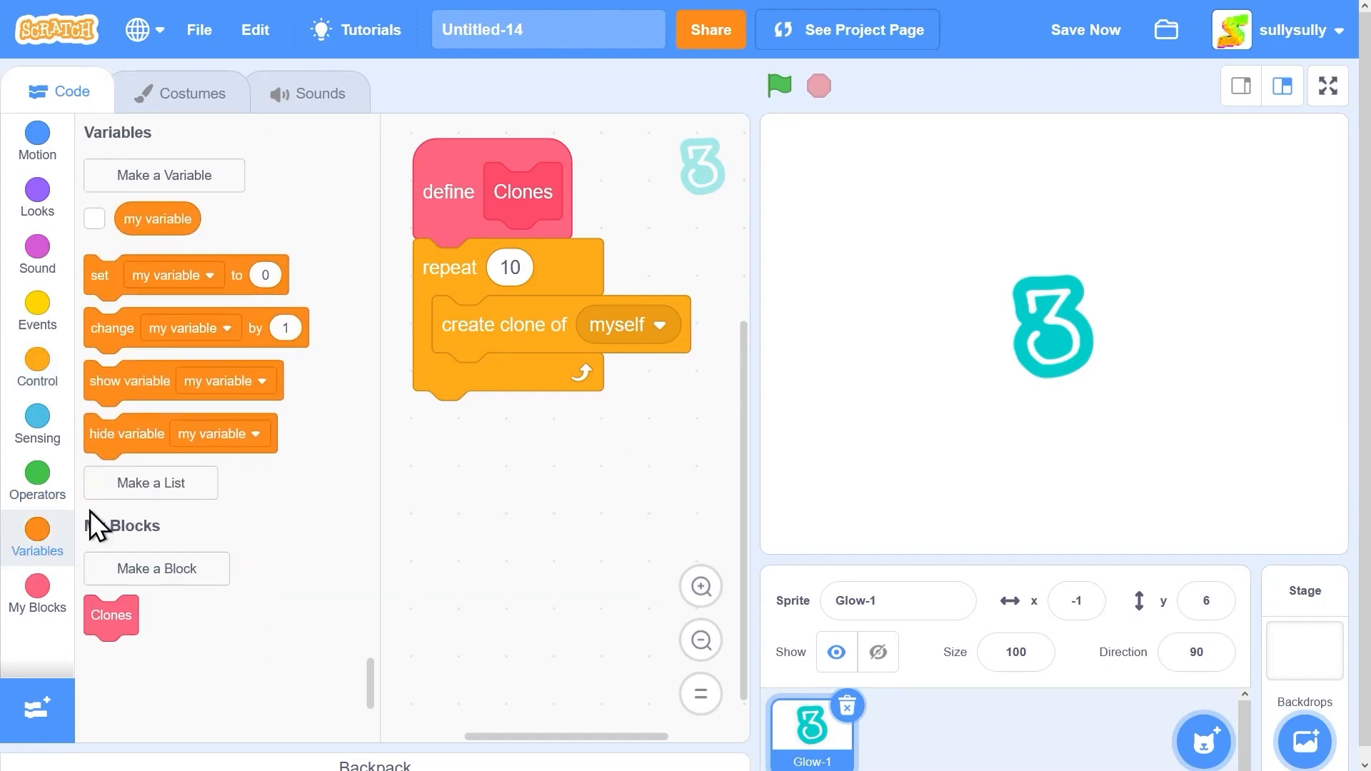
left_click(164, 175)
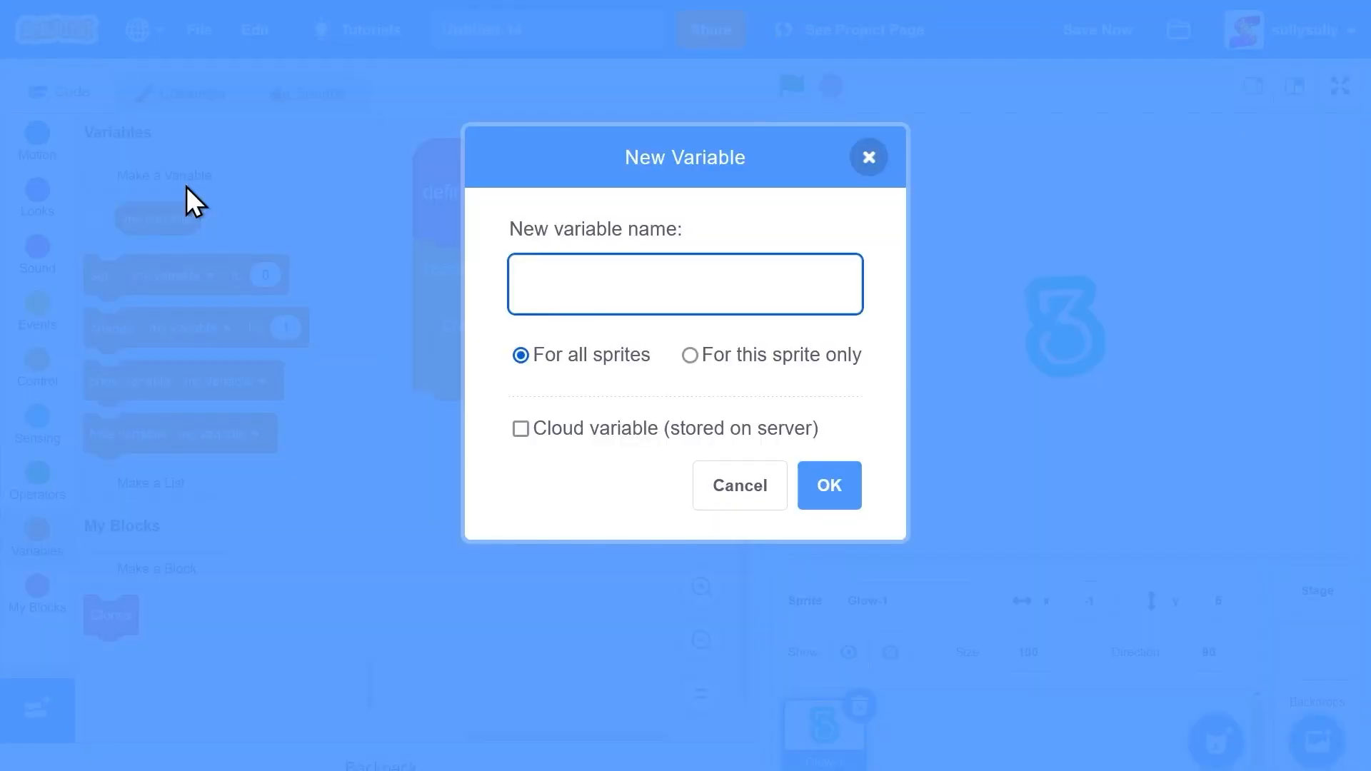
type("clone")
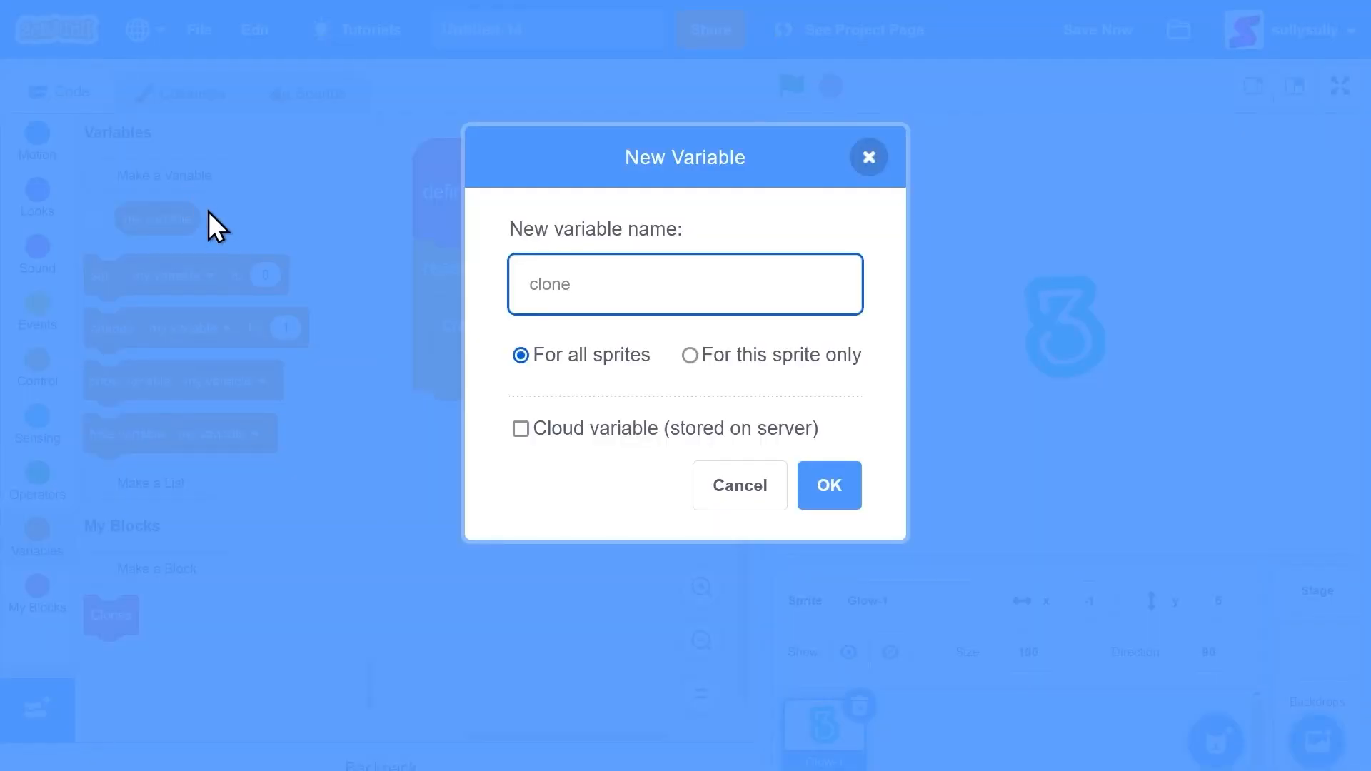
left_click(827, 486)
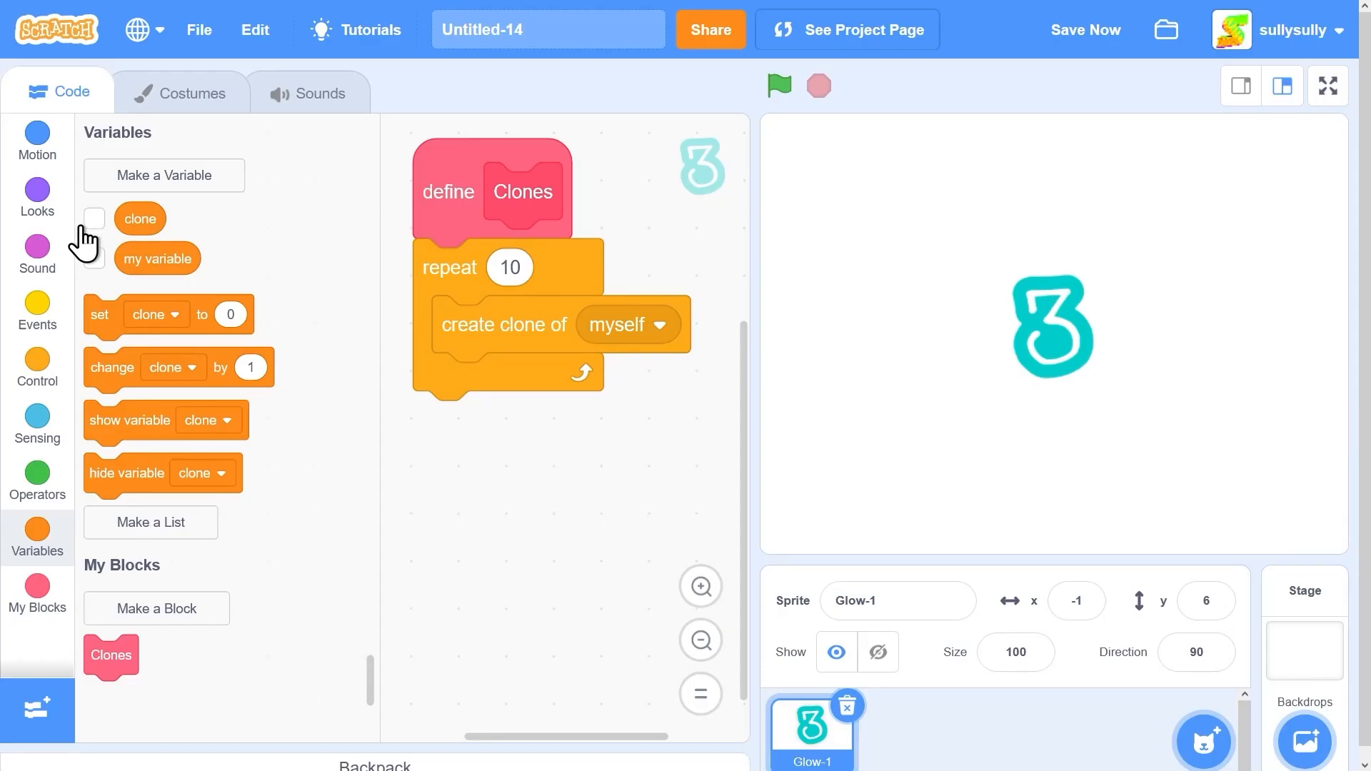
Start Clones with set clone to 1 and go to 0,0; repeat changes clone by 1, x by 50
left_click_drag(169, 314, 535, 268)
type("1")
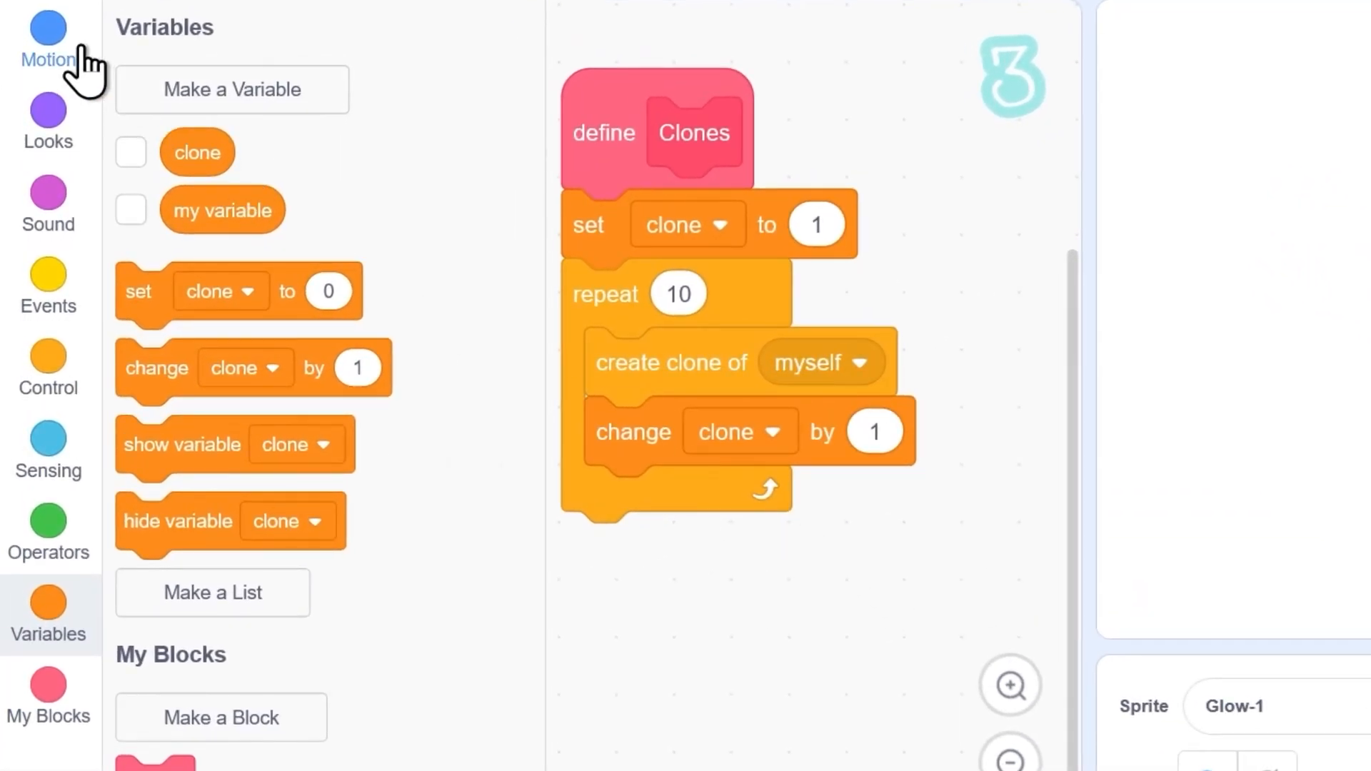
left_click(48, 43)
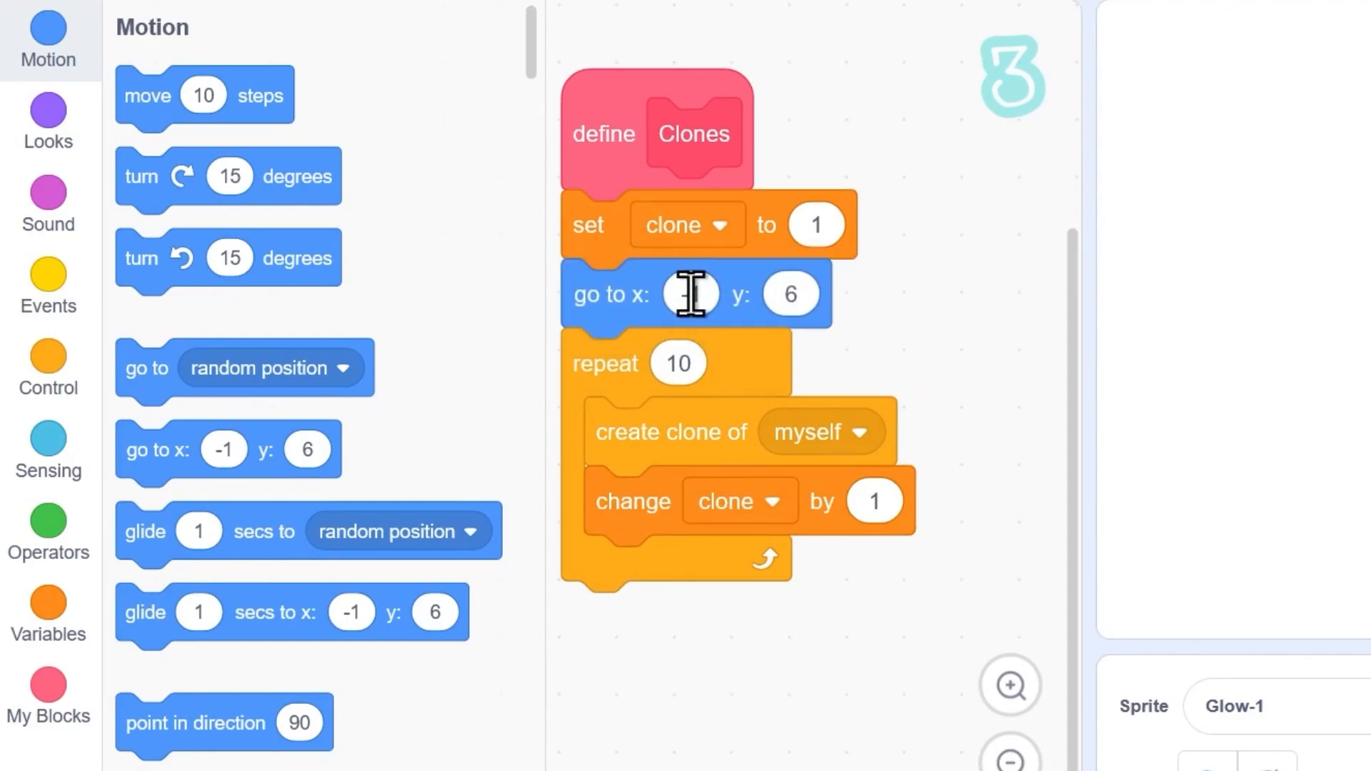
scroll("down", 3)
type("0")
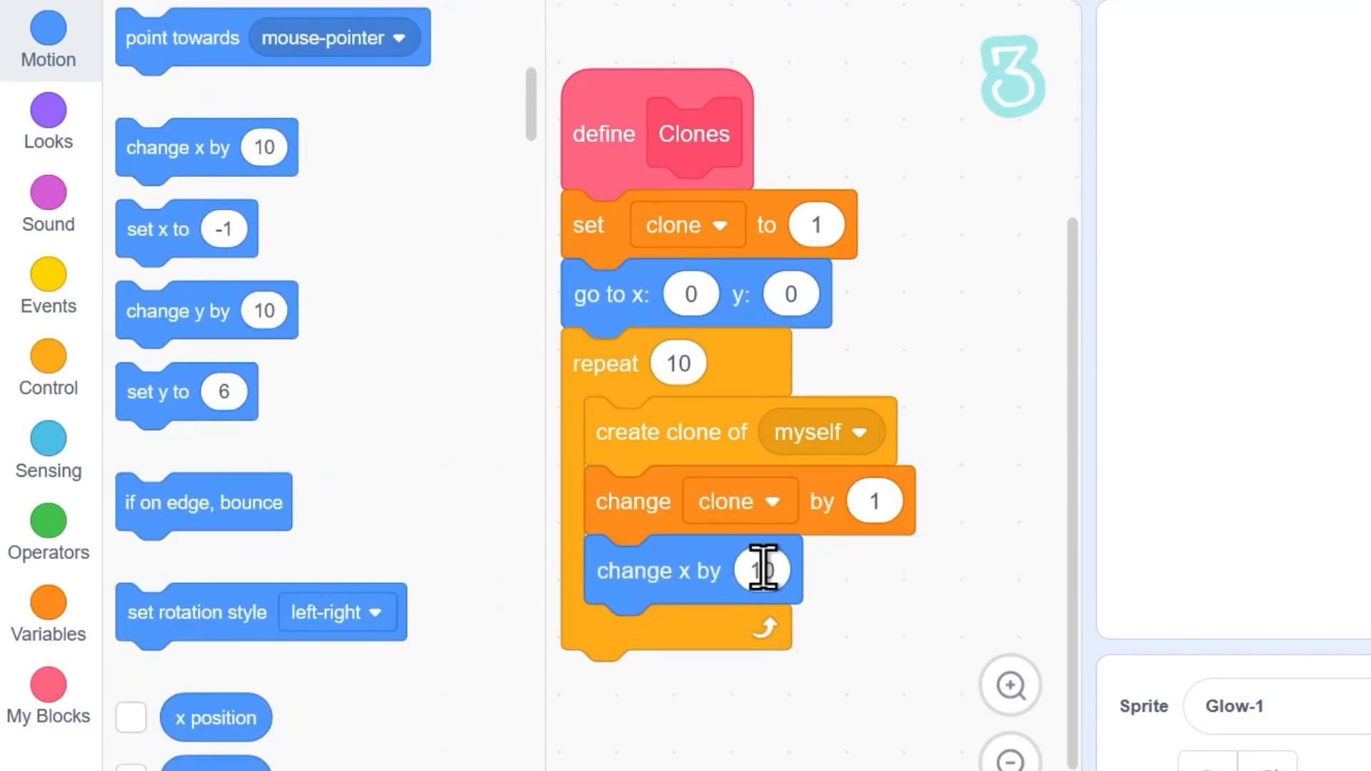
type("50")
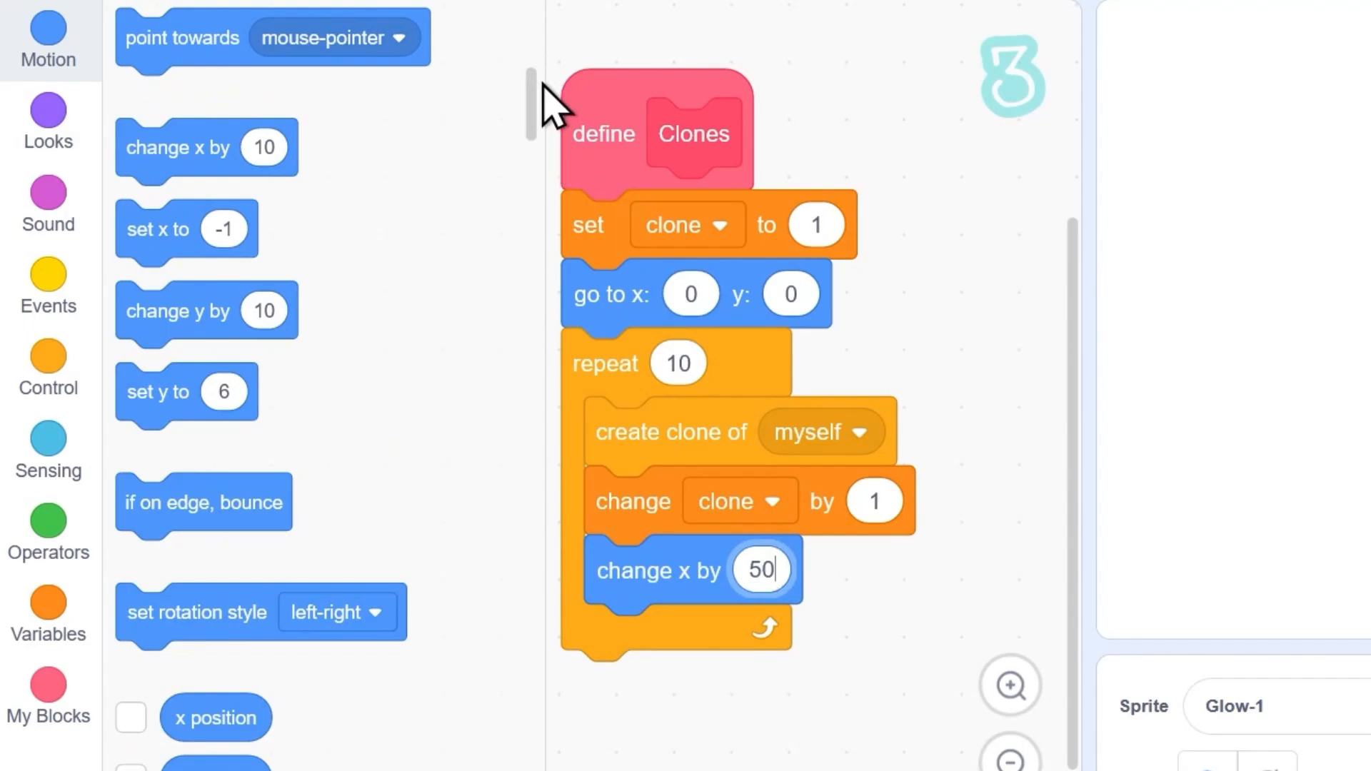
Add a when-green-flag-clicked script that runs the Clones block
left_click(48, 285)
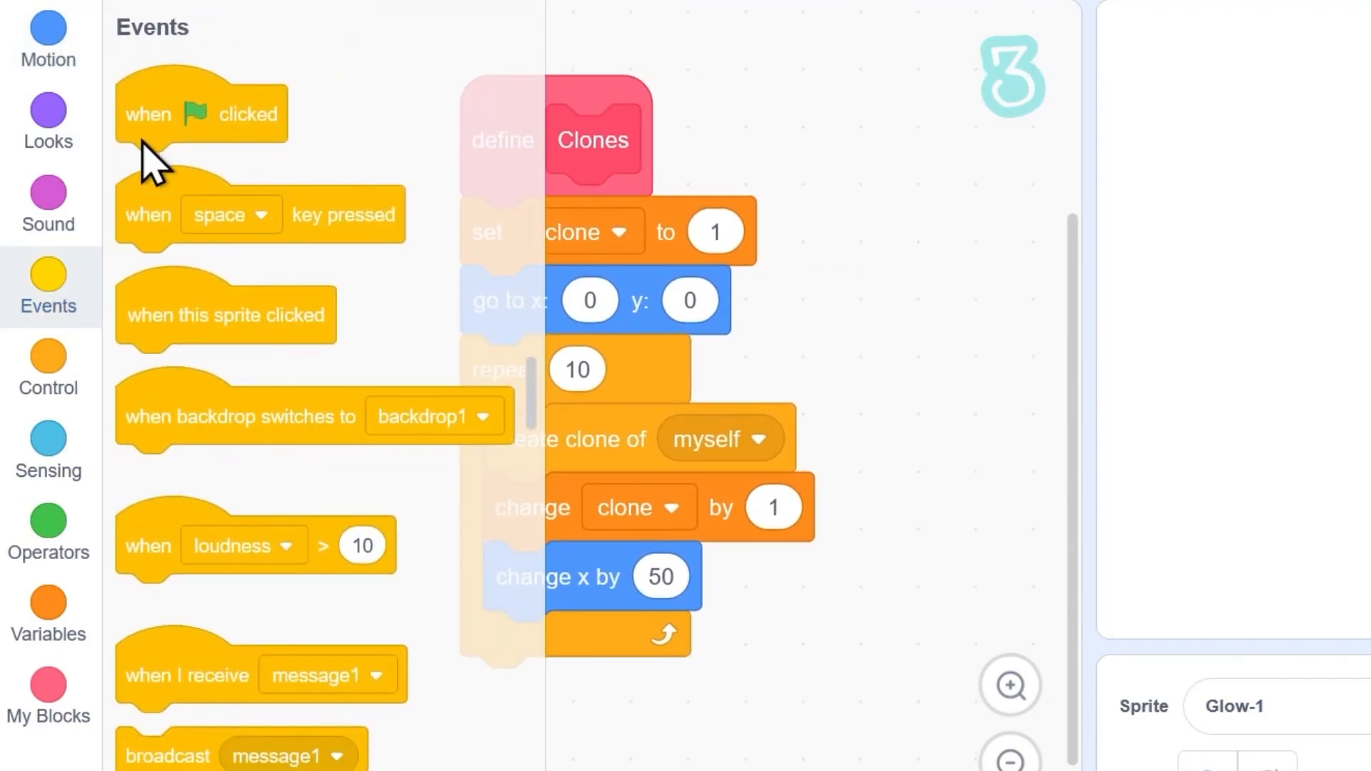
left_click(48, 529)
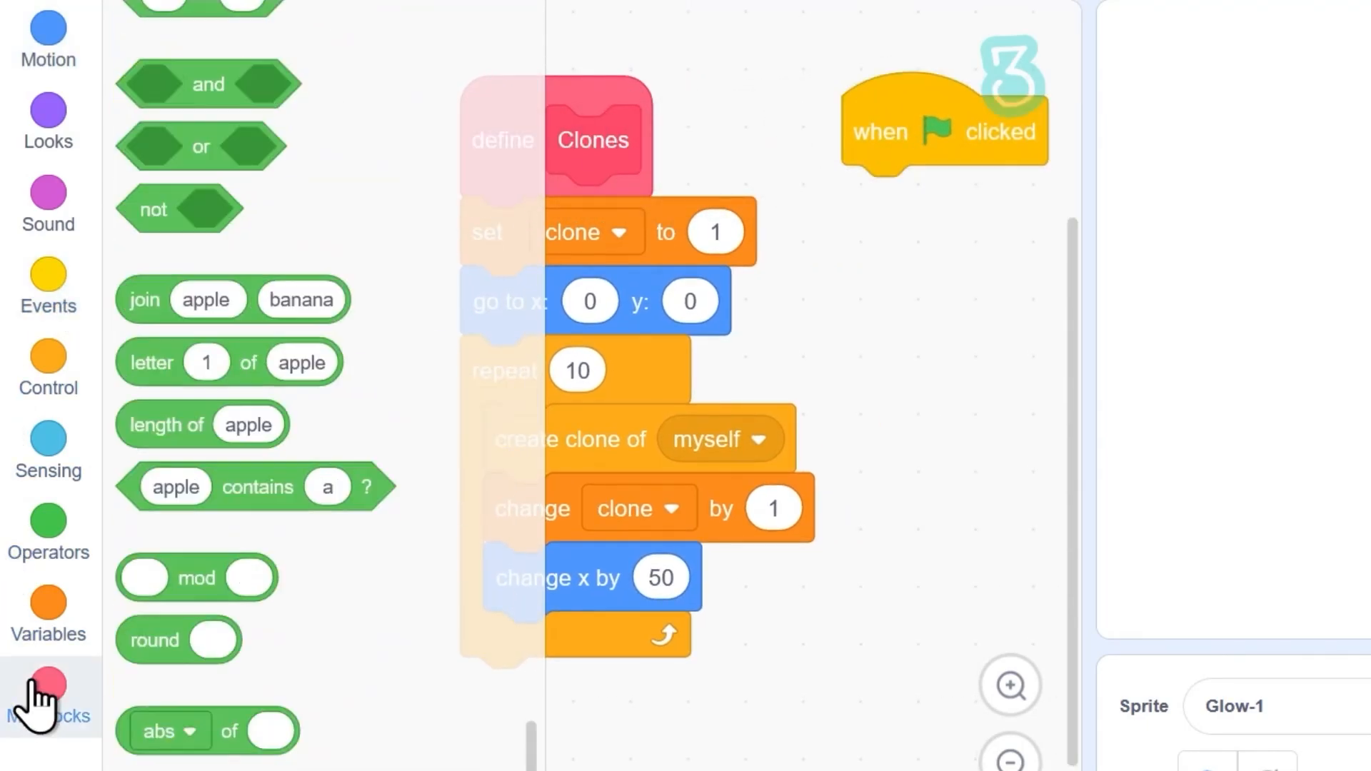
left_click(48, 697)
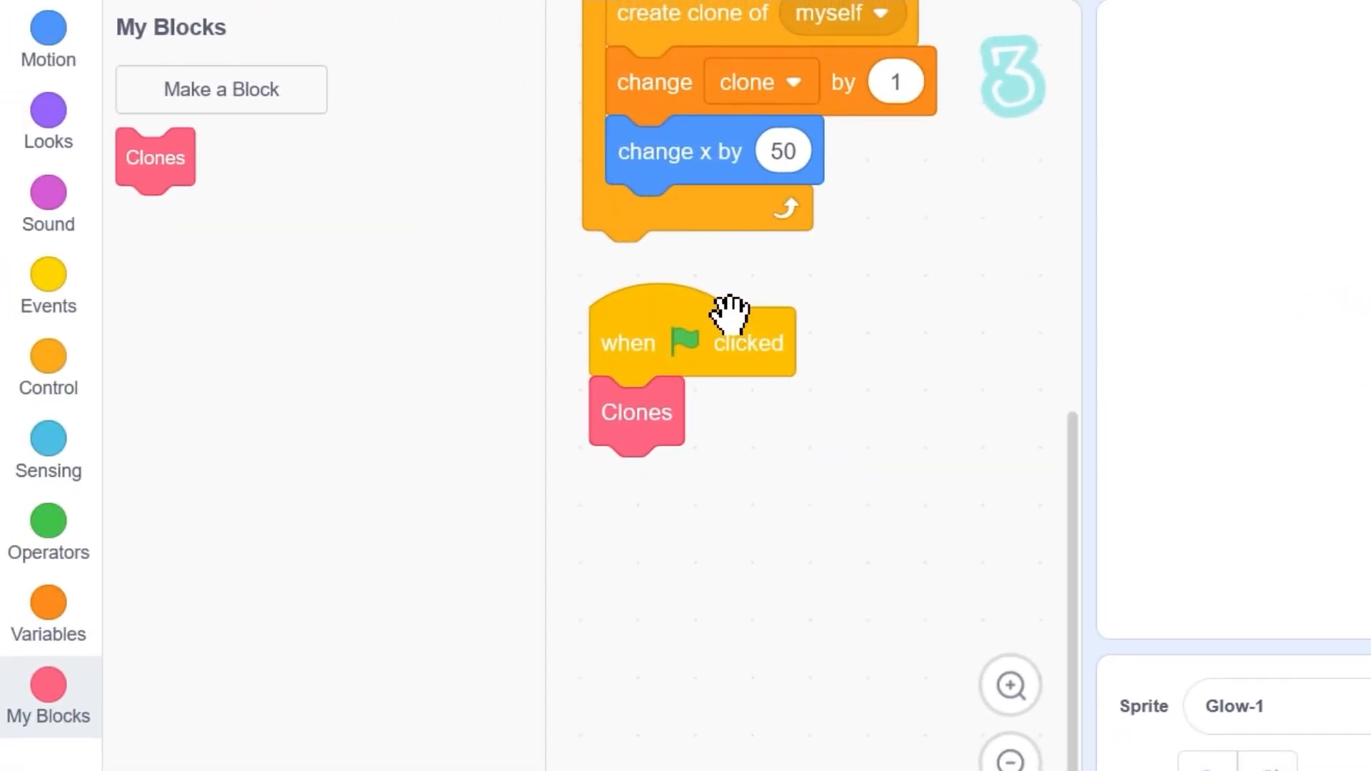
Create a SCORE variable for all sprites
left_click(47, 616)
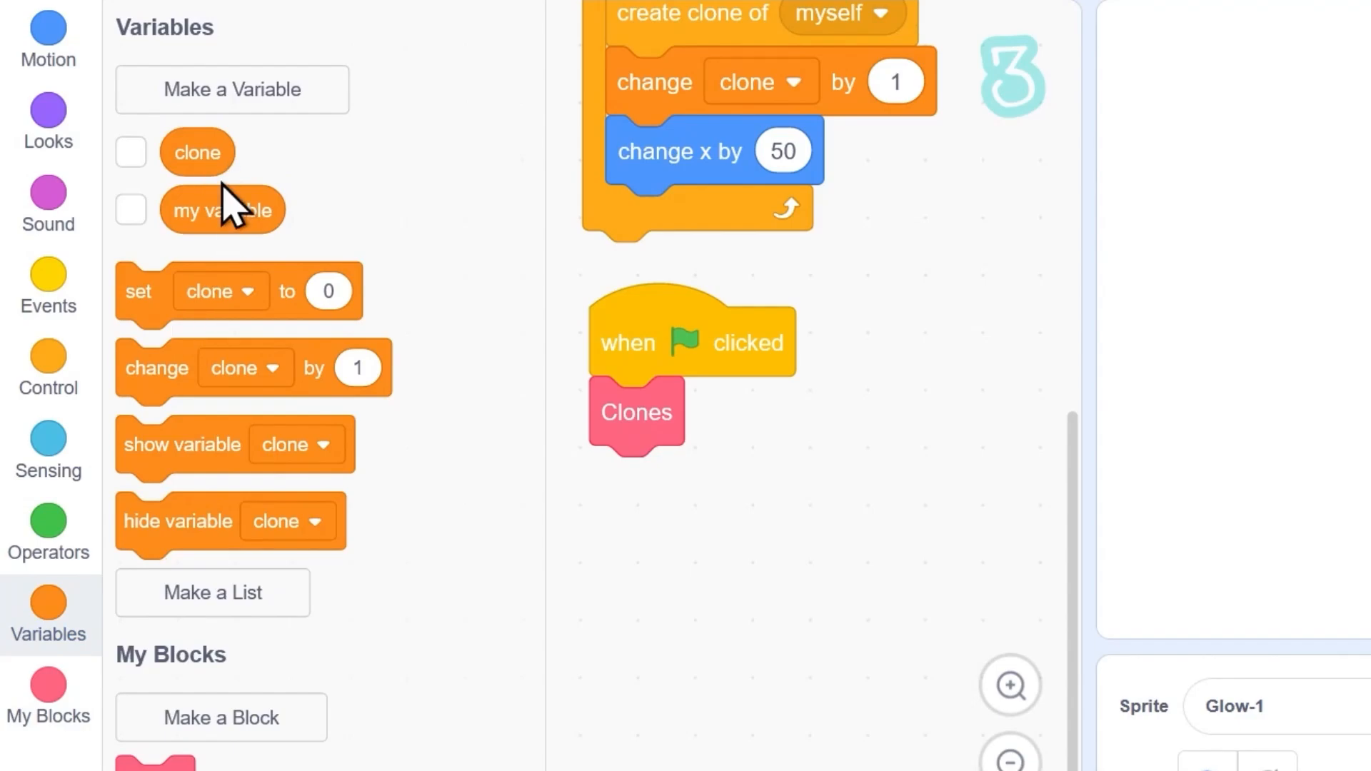
left_click(230, 89)
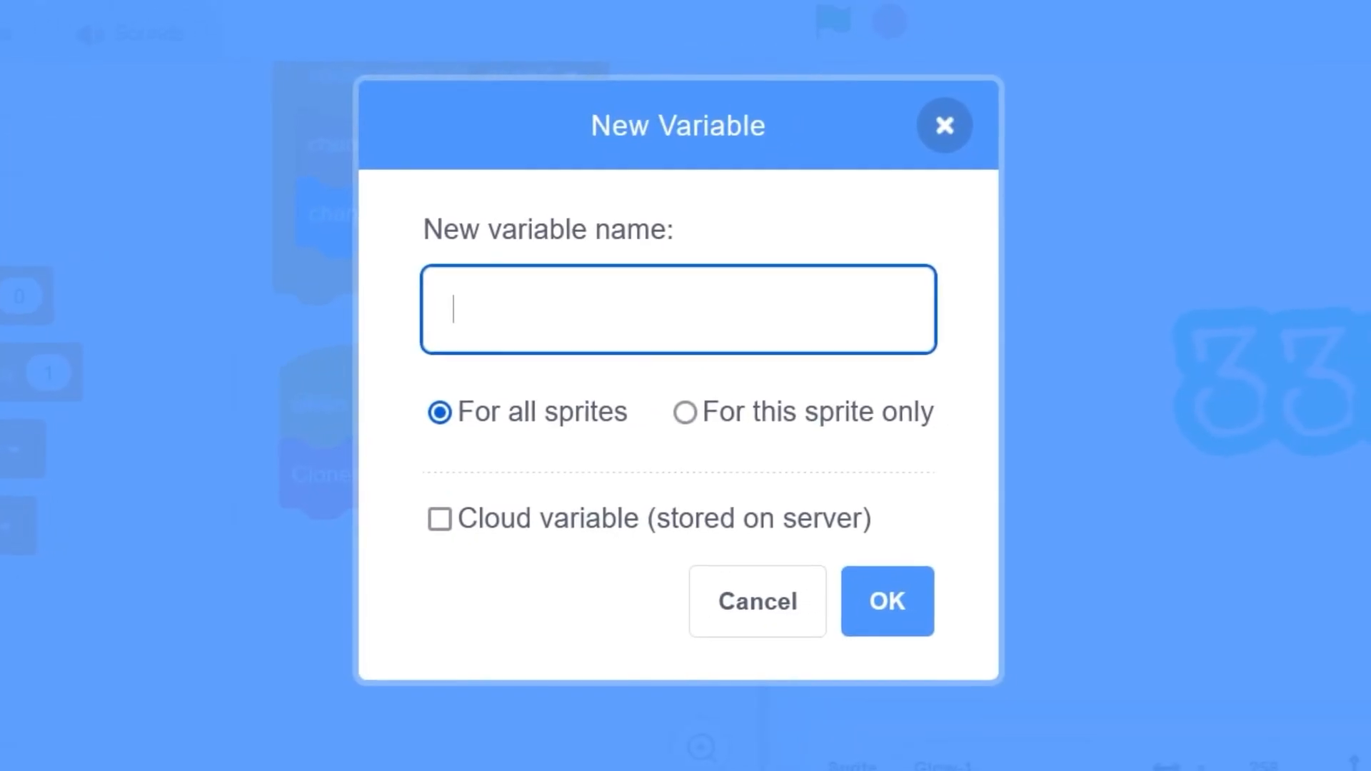
type("SCORE")
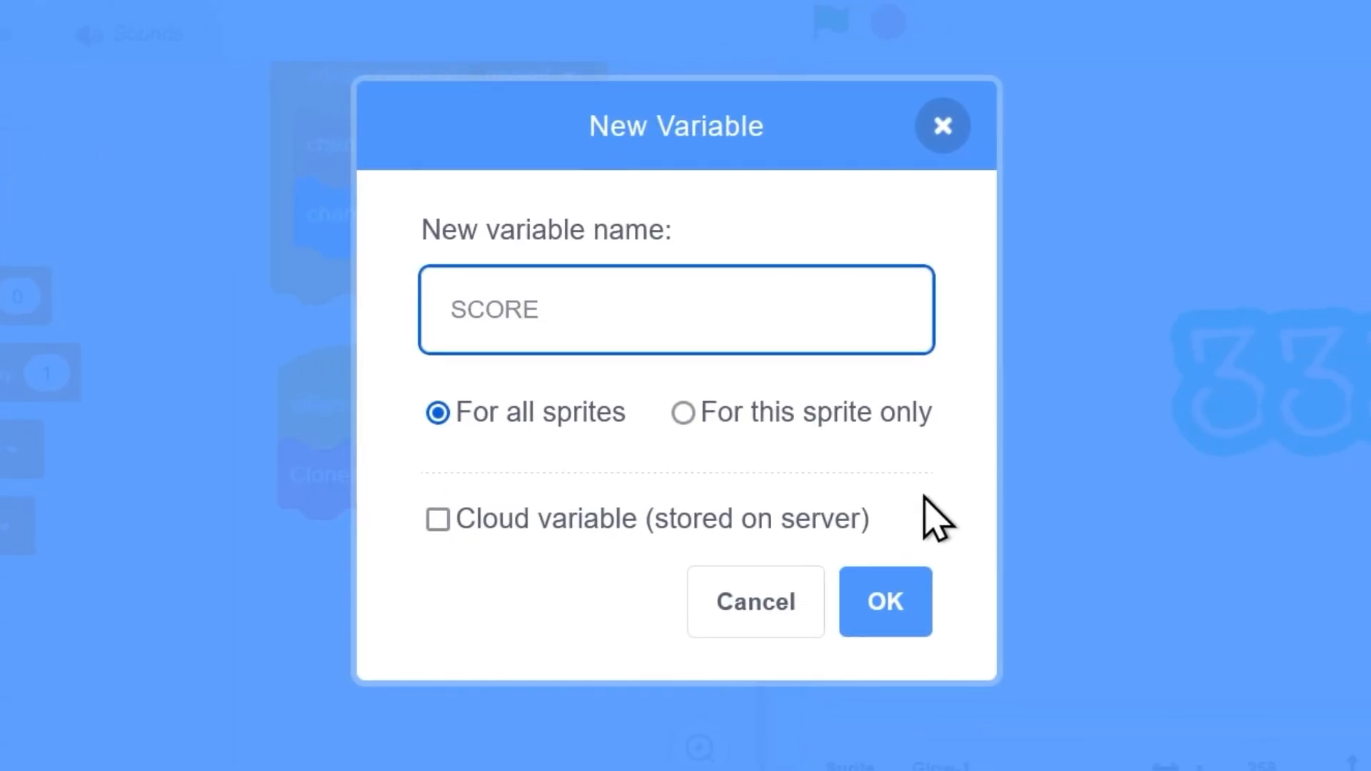
left_click(884, 601)
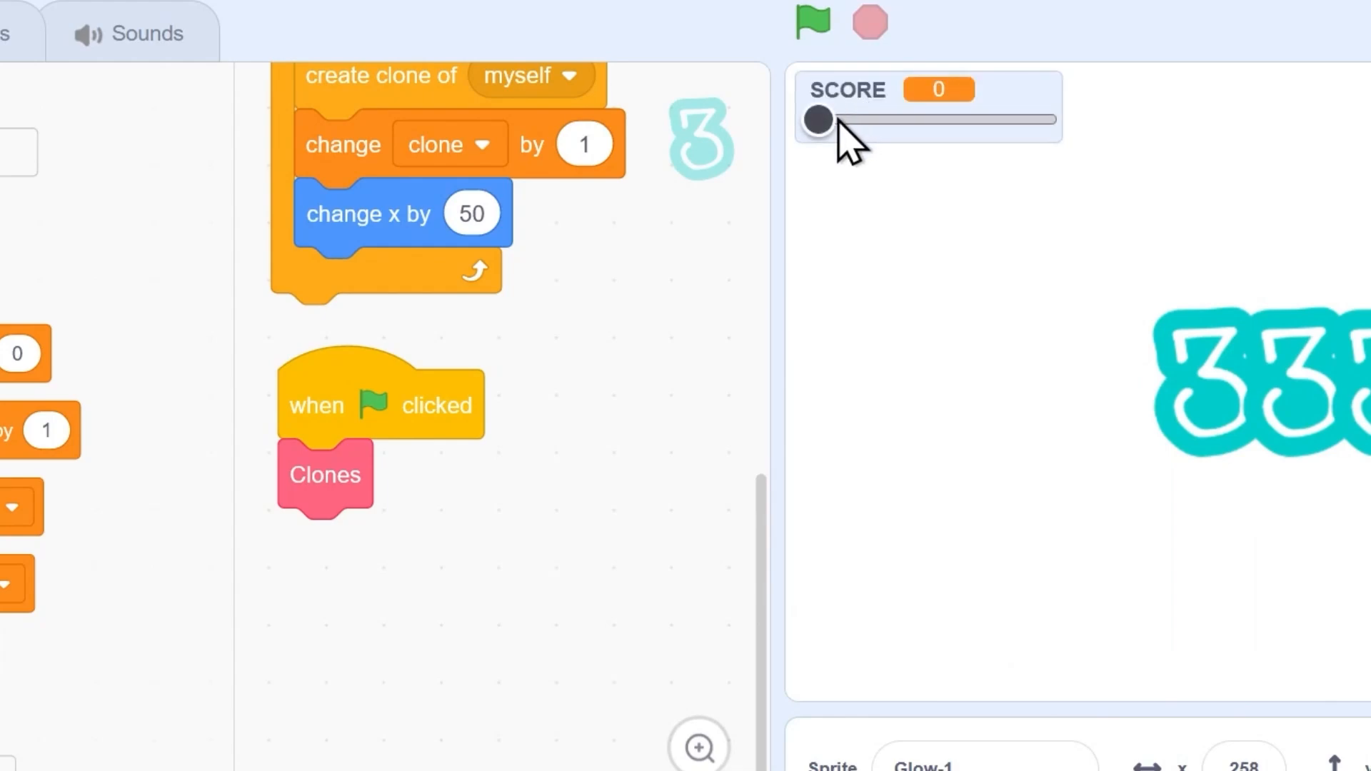
mouse_move(840, 153)
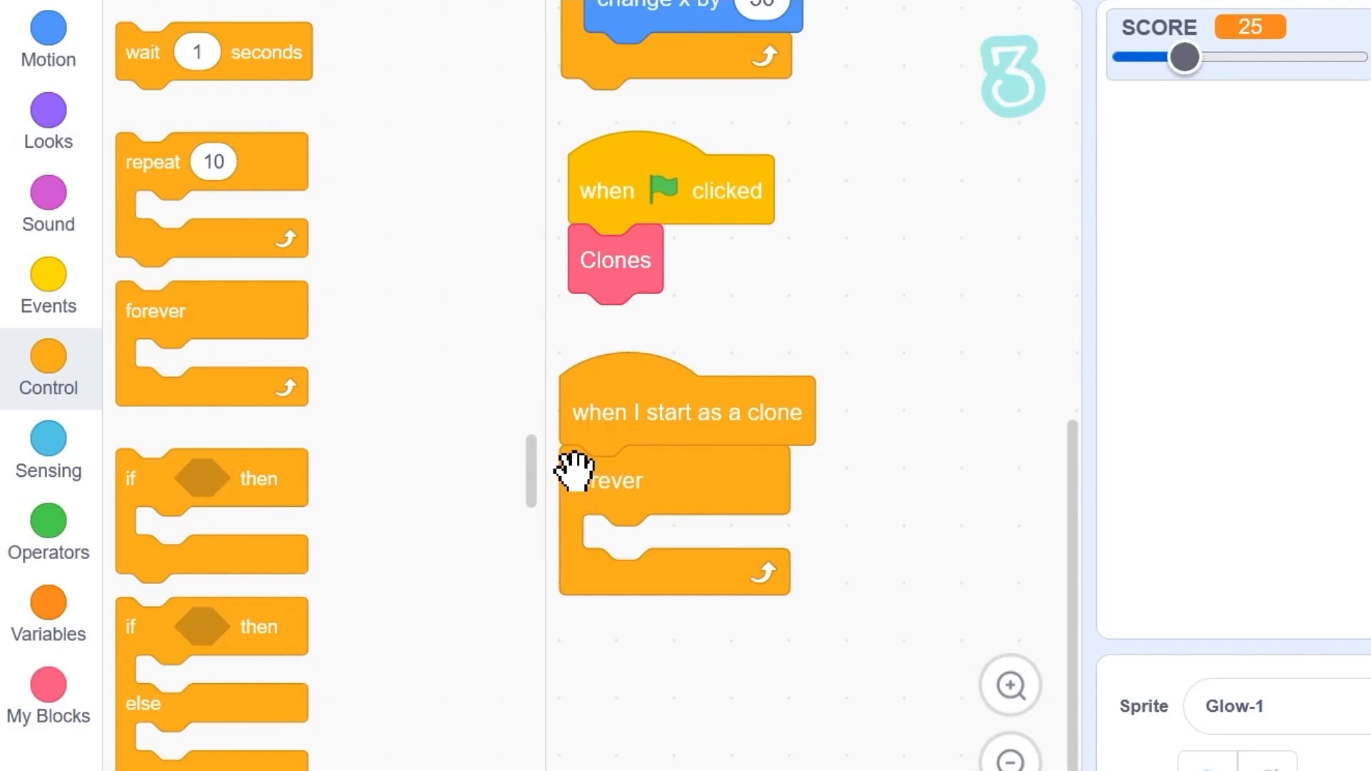
Add when I start as a clone, forever switch costume to letter (clone) of (SCORE)
left_click(48, 121)
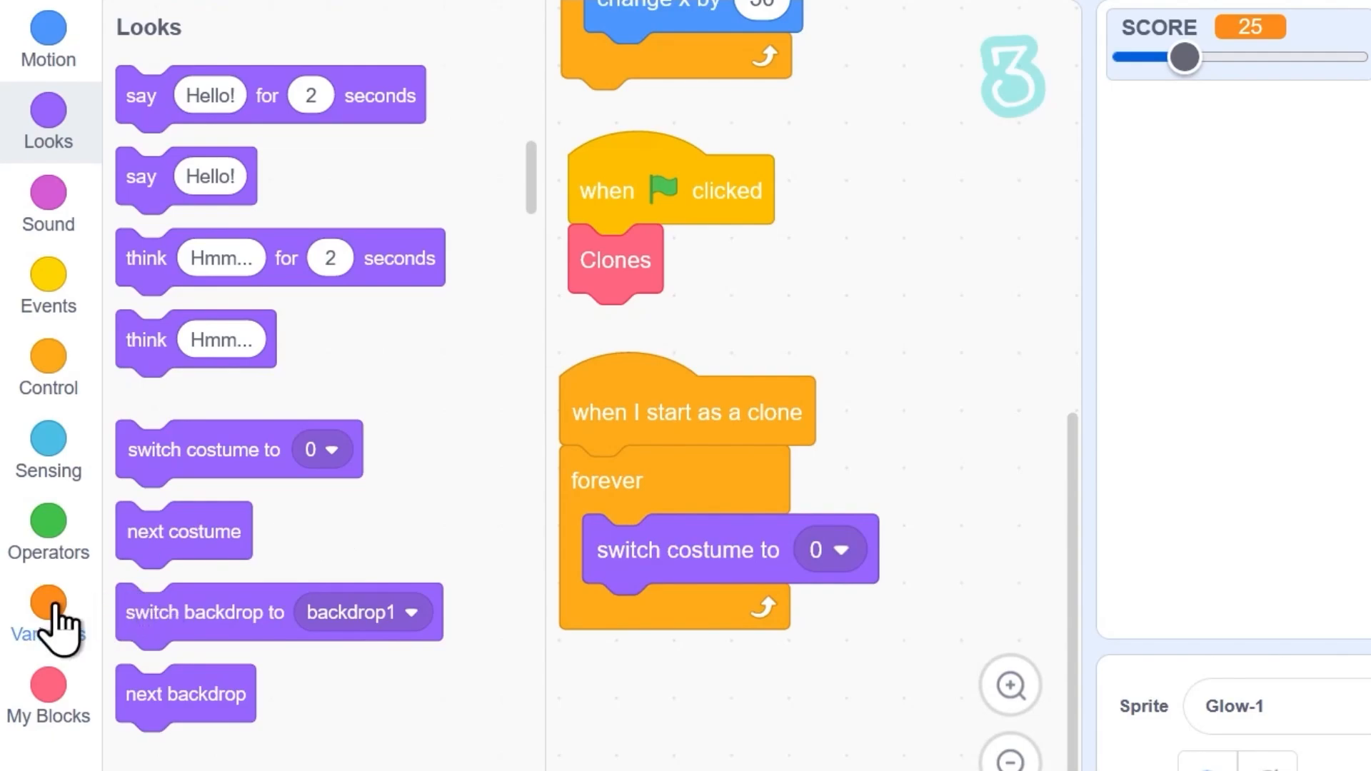
left_click(47, 612)
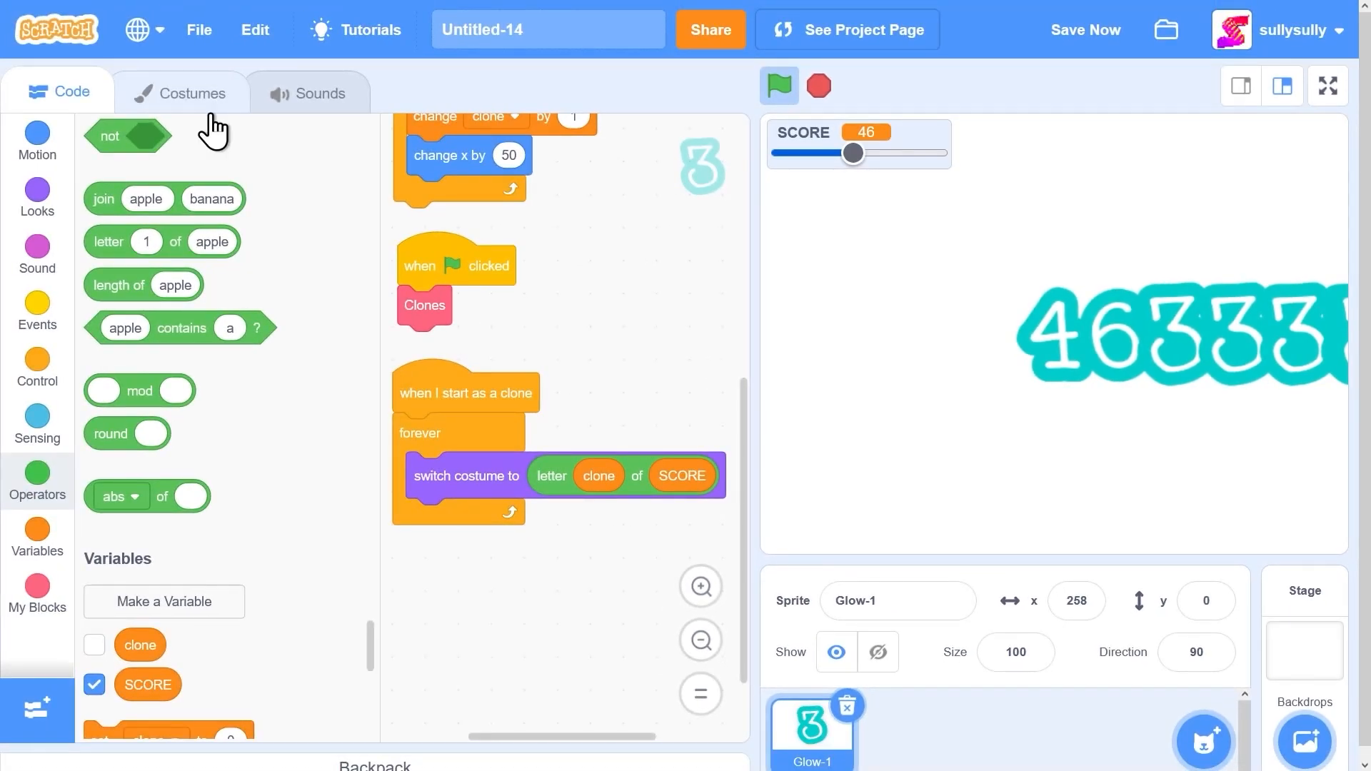
Add a blank, unnamed eleventh costume so extra clones show nothing
left_click(181, 93)
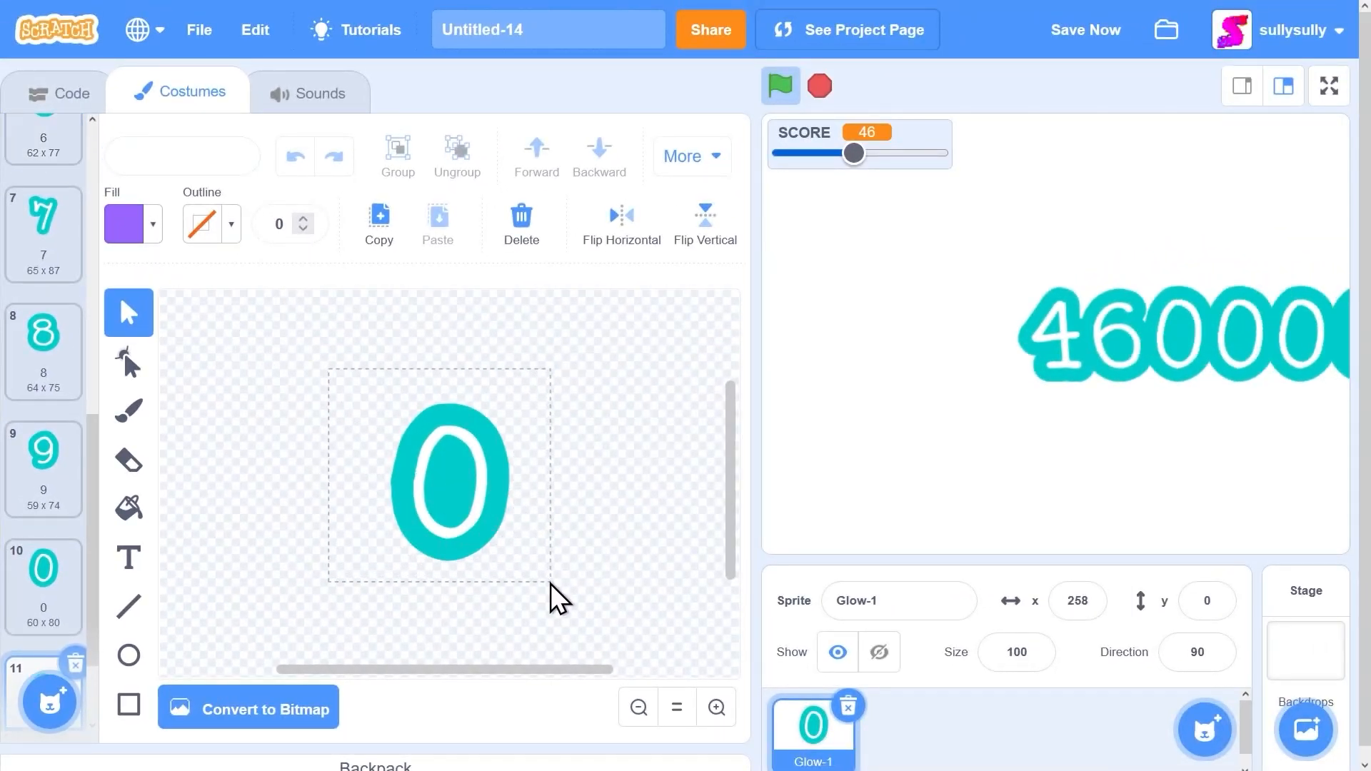
left_click(522, 223)
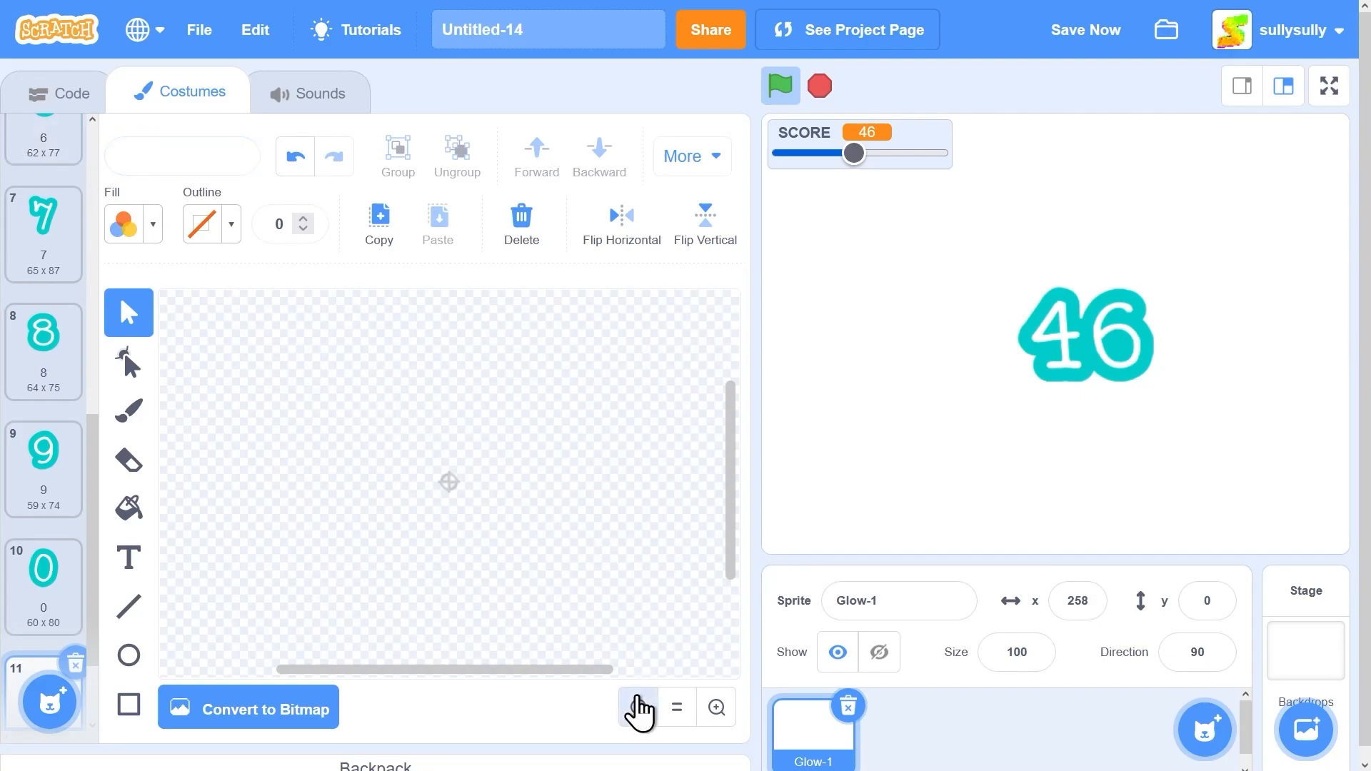
left_click(59, 92)
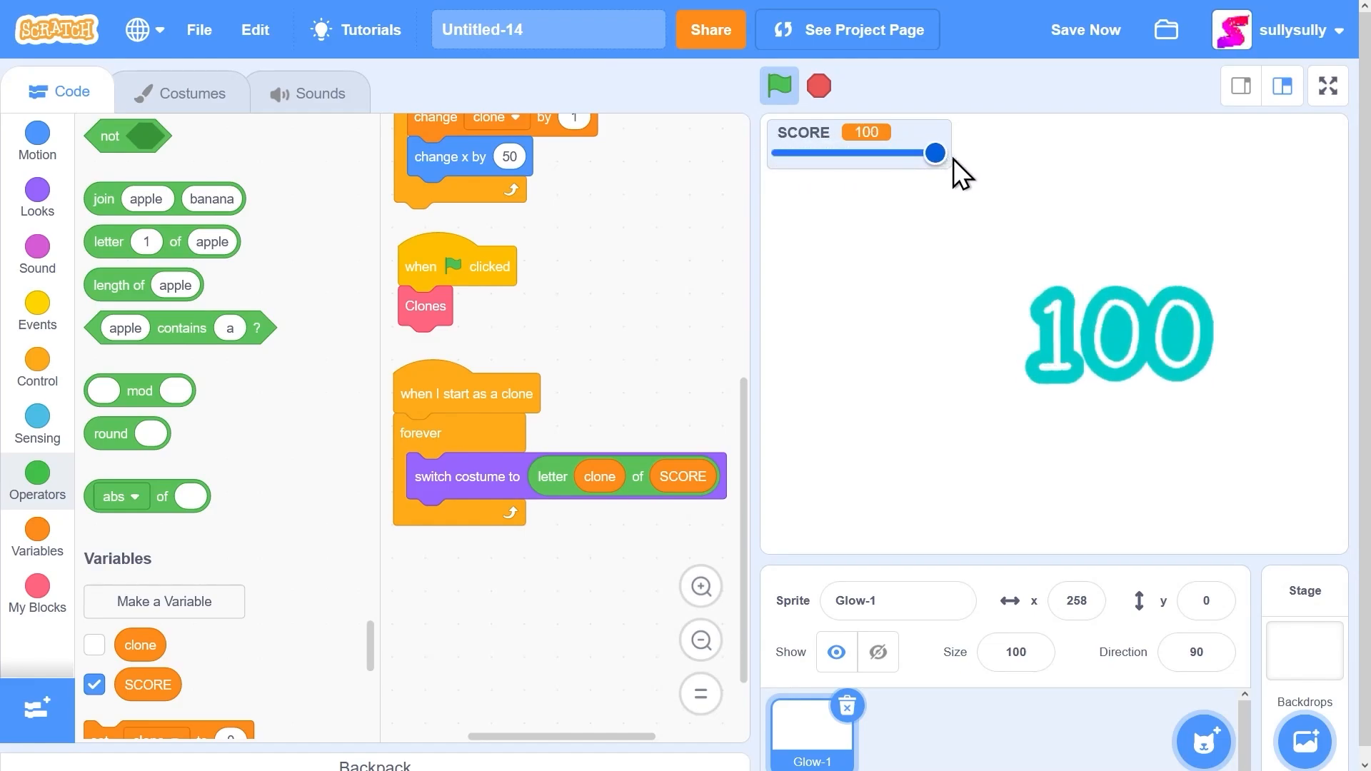
Add go to x:y: in the forever loop with x built from length of SCORE / 2 * 50
scroll("up", 3)
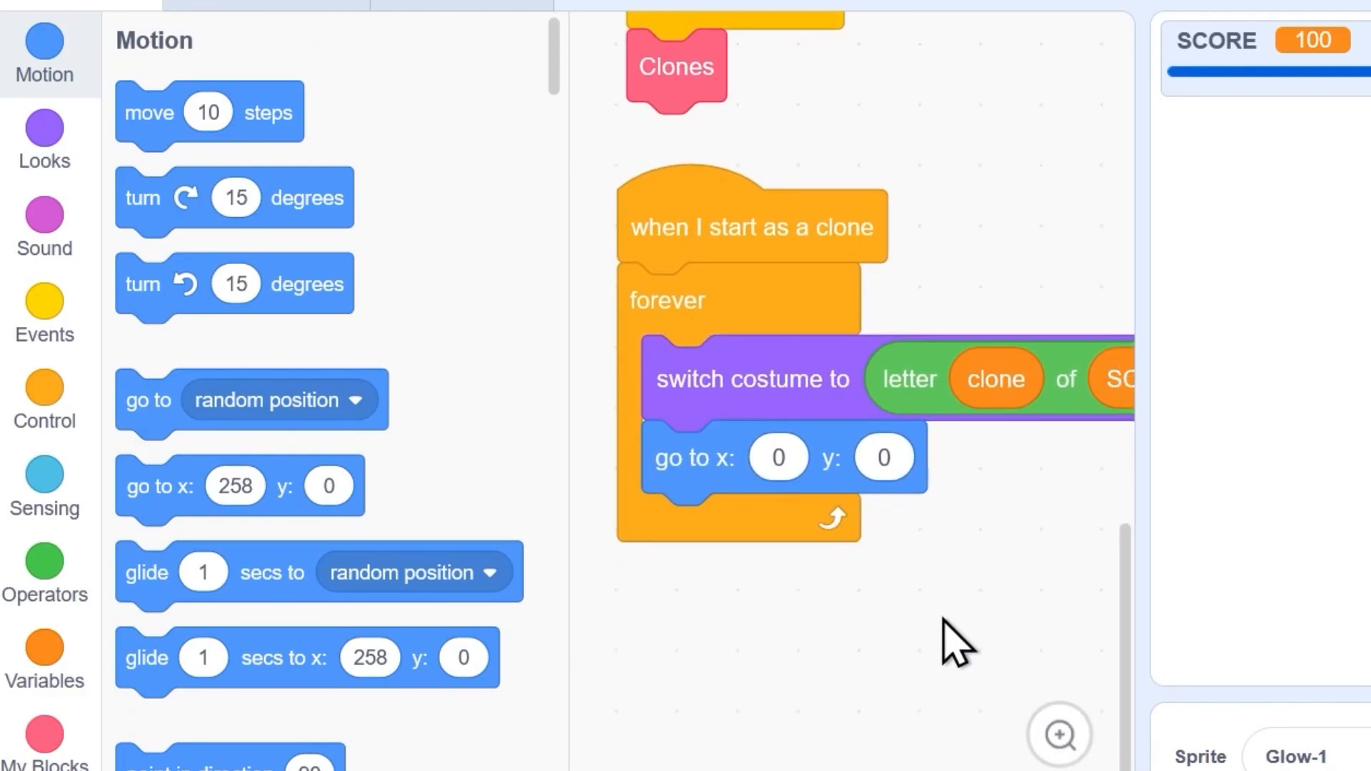
left_click(44, 564)
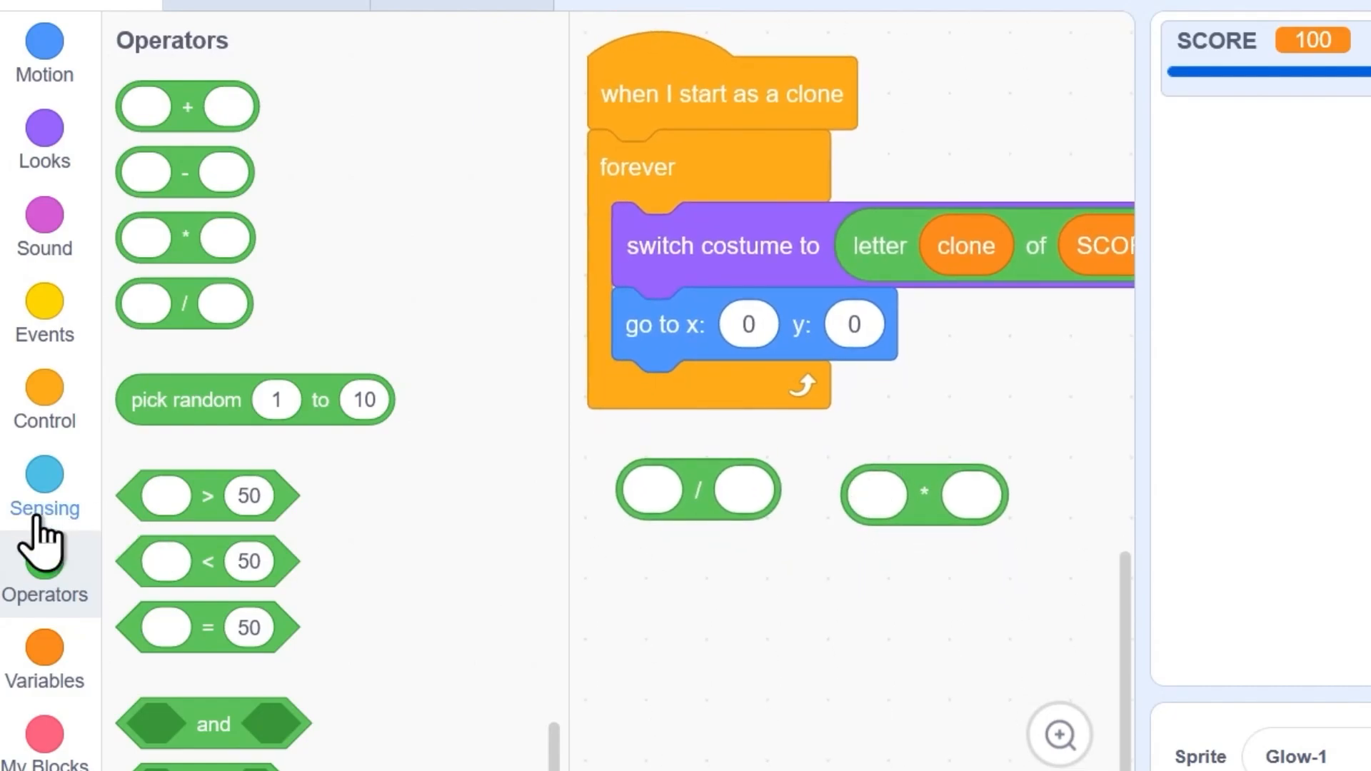
scroll("down", 3)
type("50")
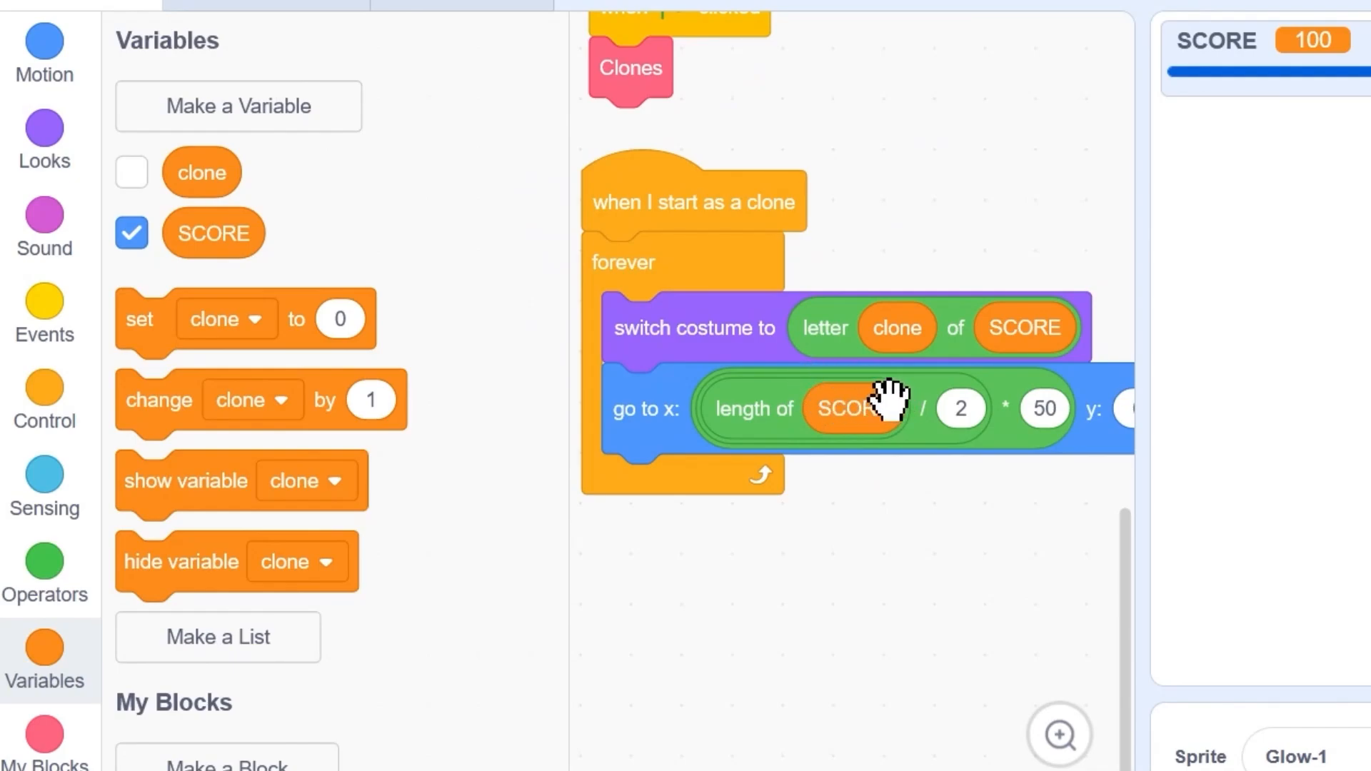
mouse_move(892, 394)
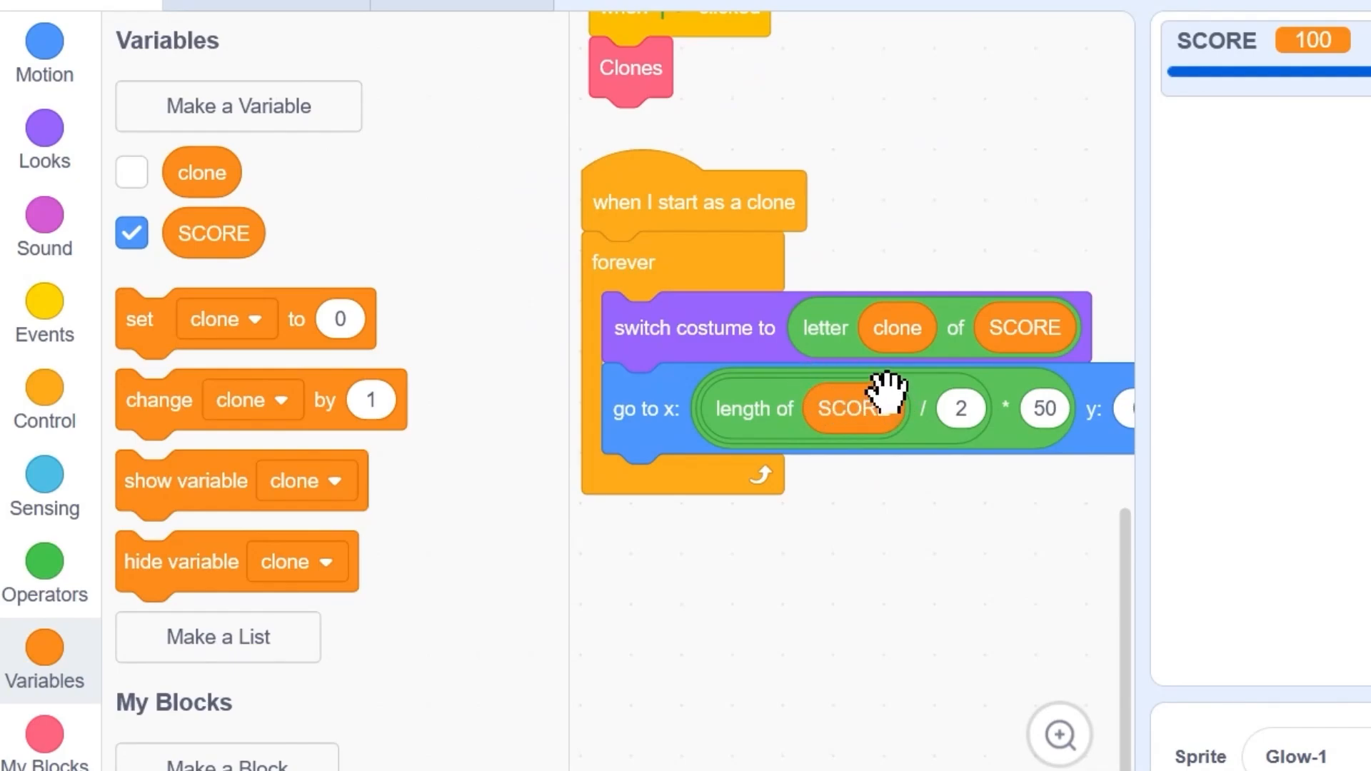
mouse_move(940, 429)
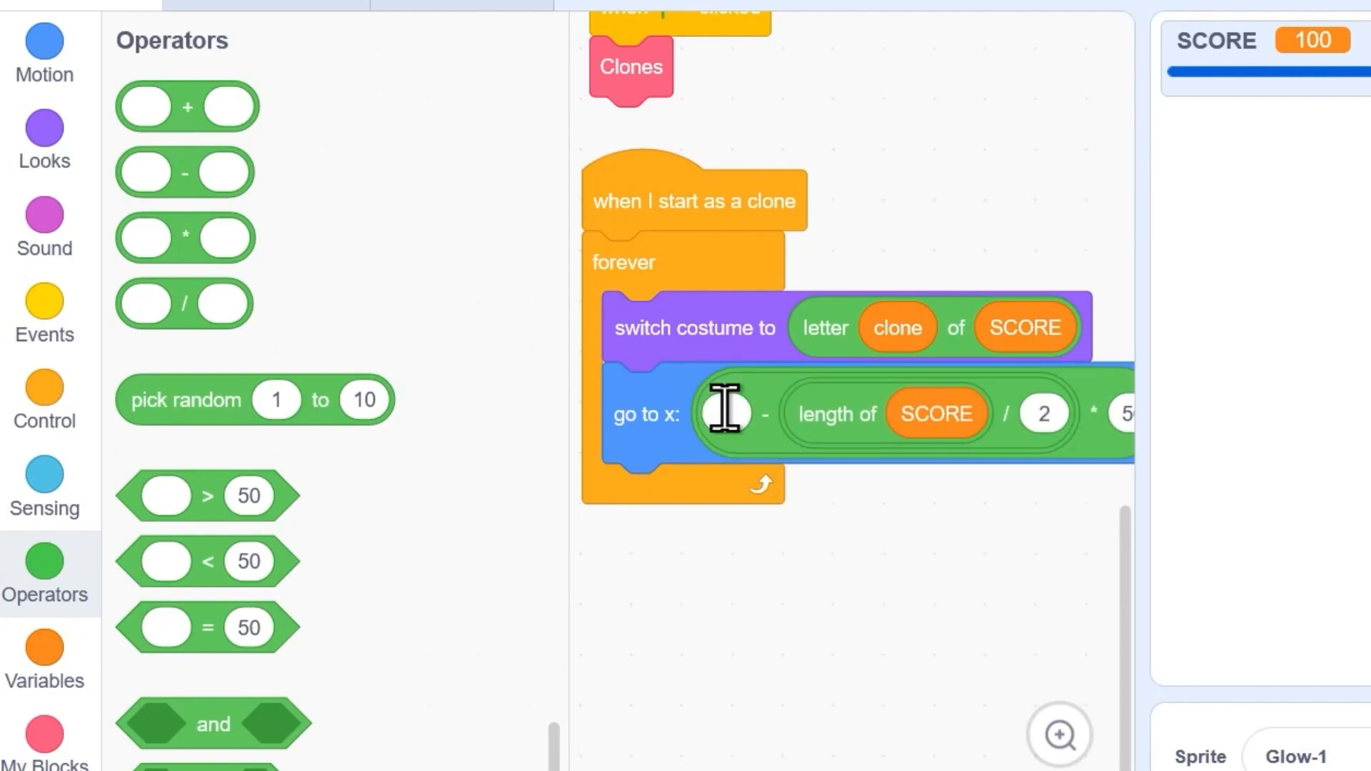
mouse_move(101, 498)
type("0")
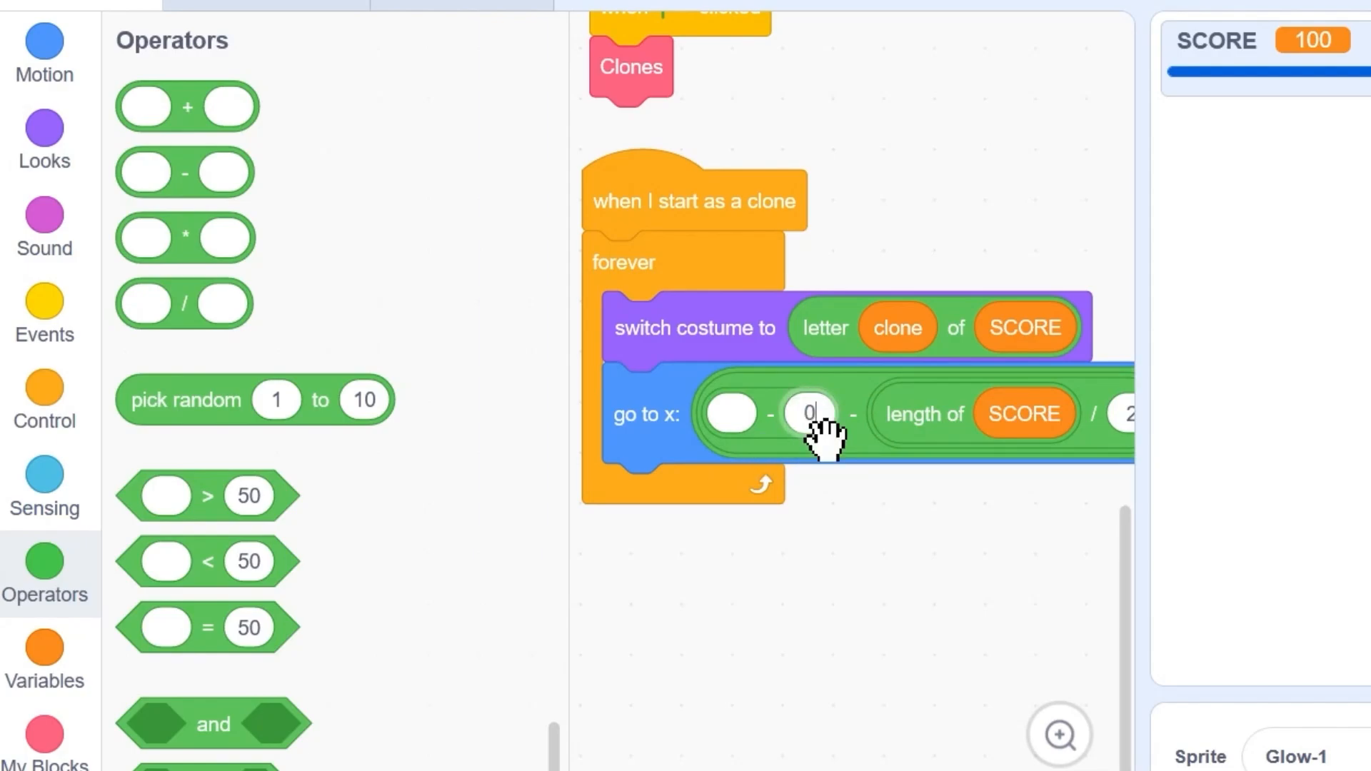
Start x with clone minus 0.5, and add change size by 0.3 * (100 - size)
left_click(45, 660)
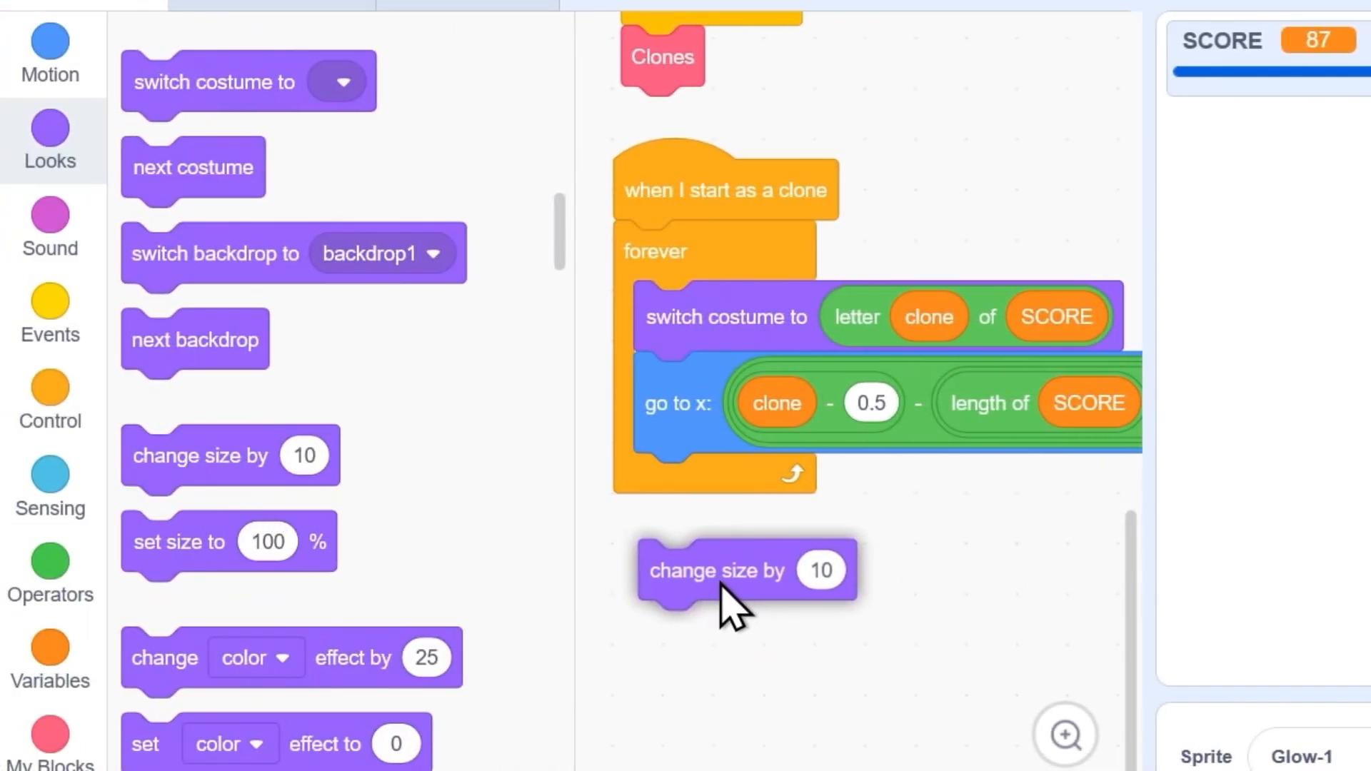
left_click(50, 562)
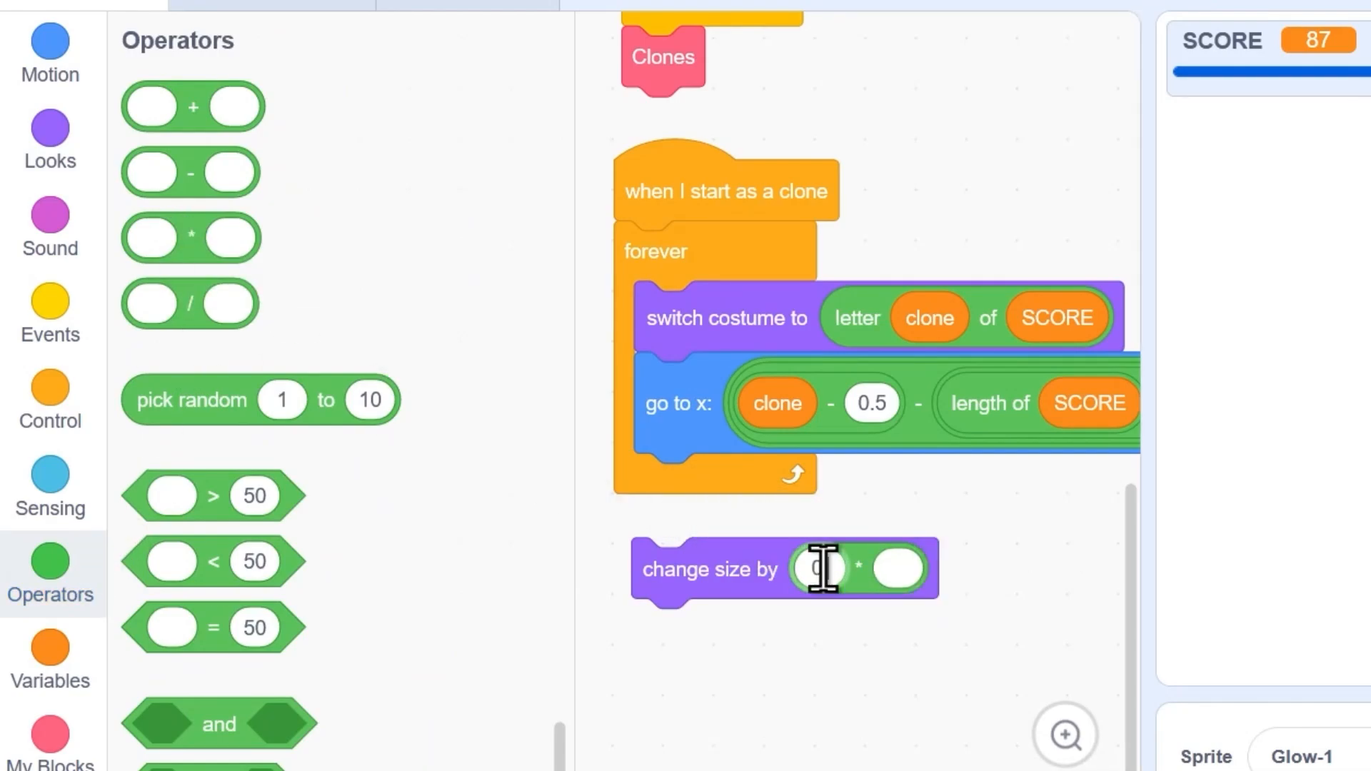
type("0.3")
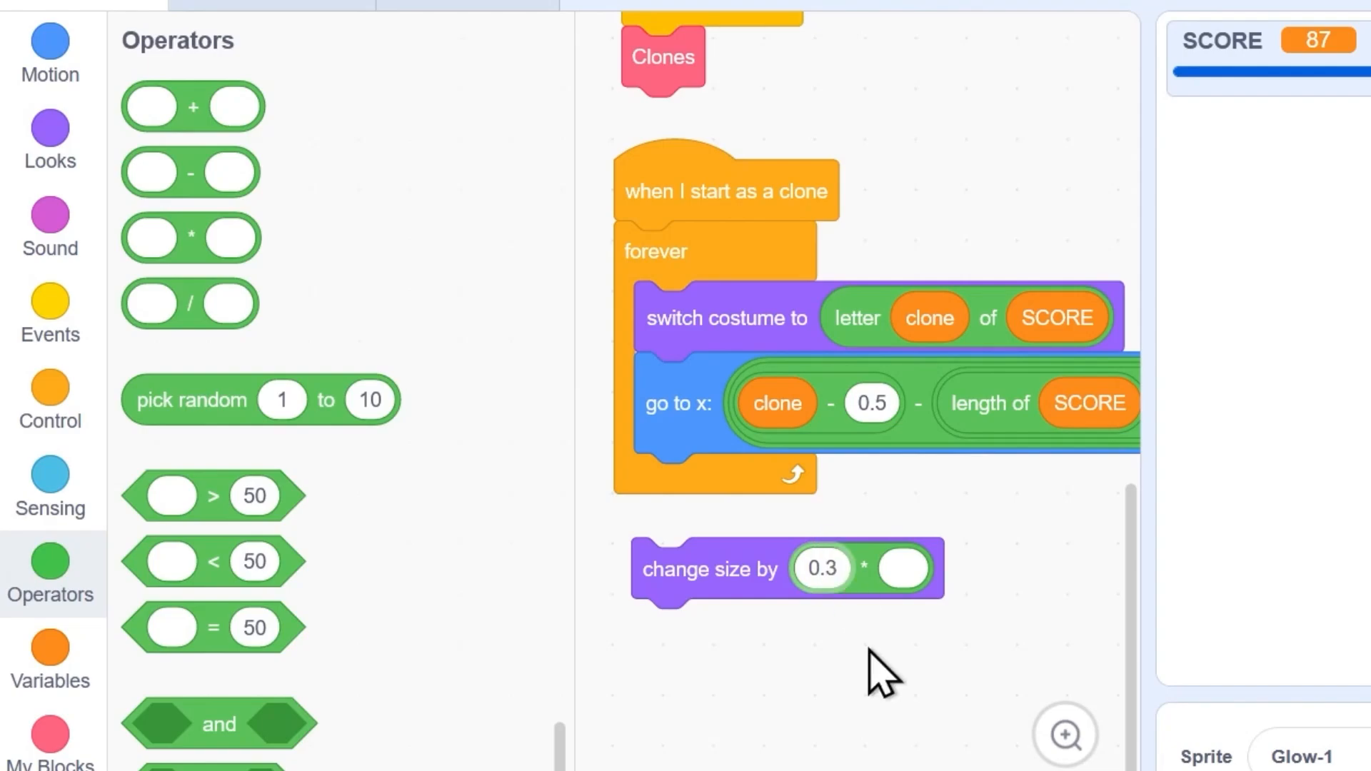
mouse_move(190, 237)
type("10")
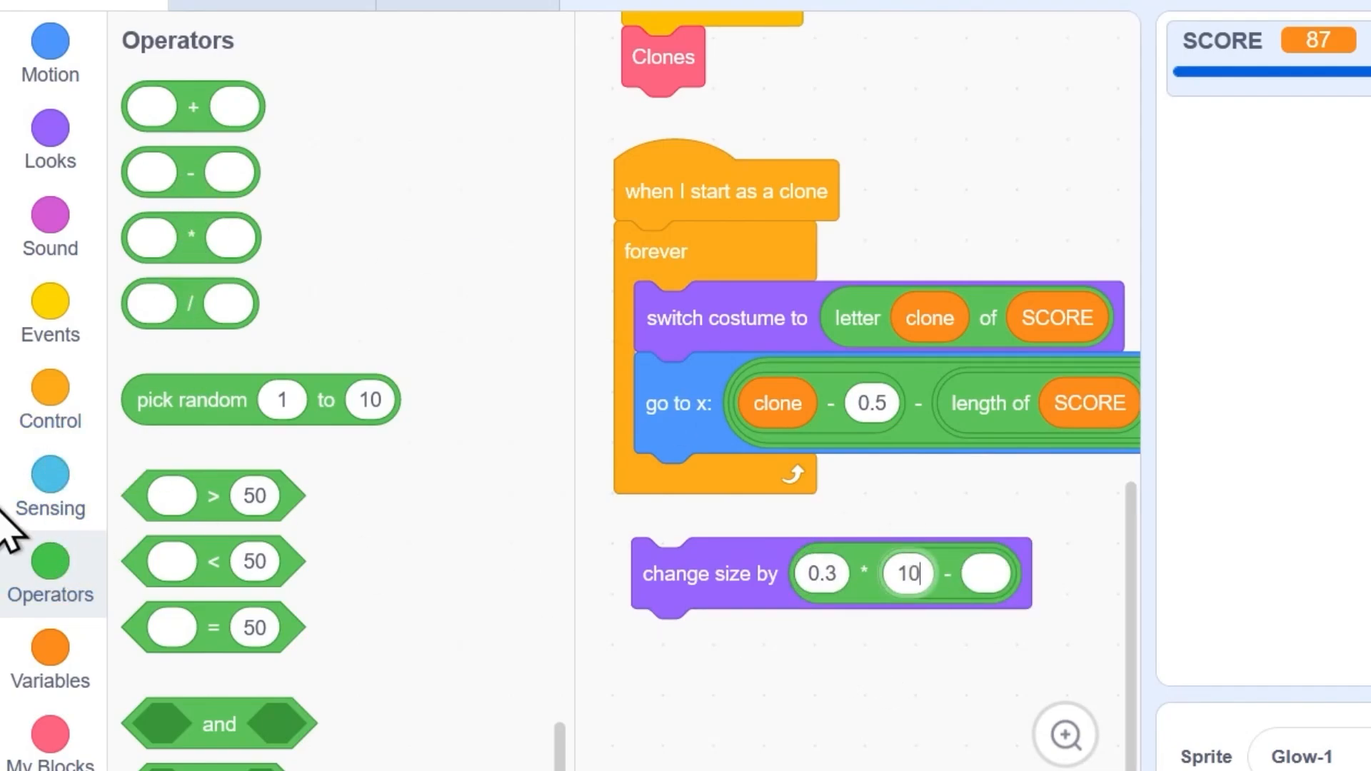
left_click(50, 135)
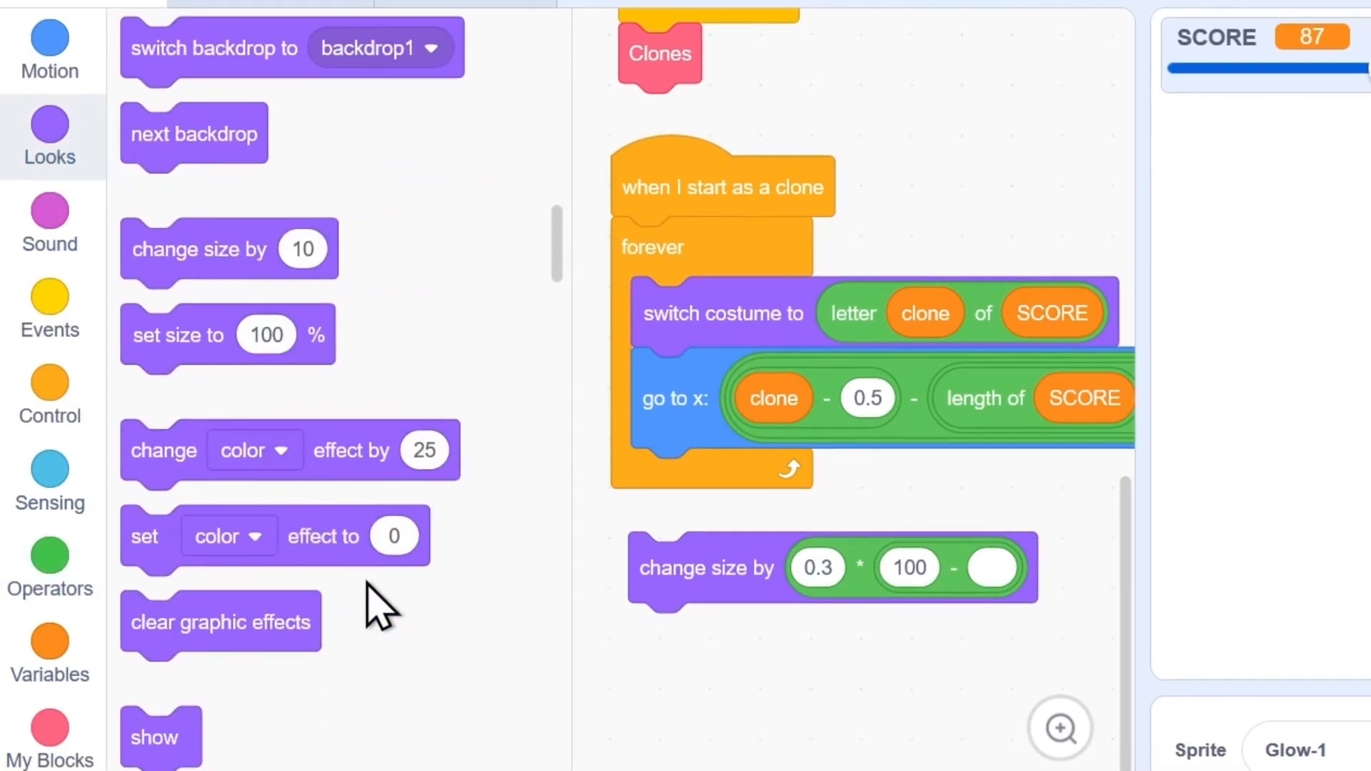
scroll("down", 3)
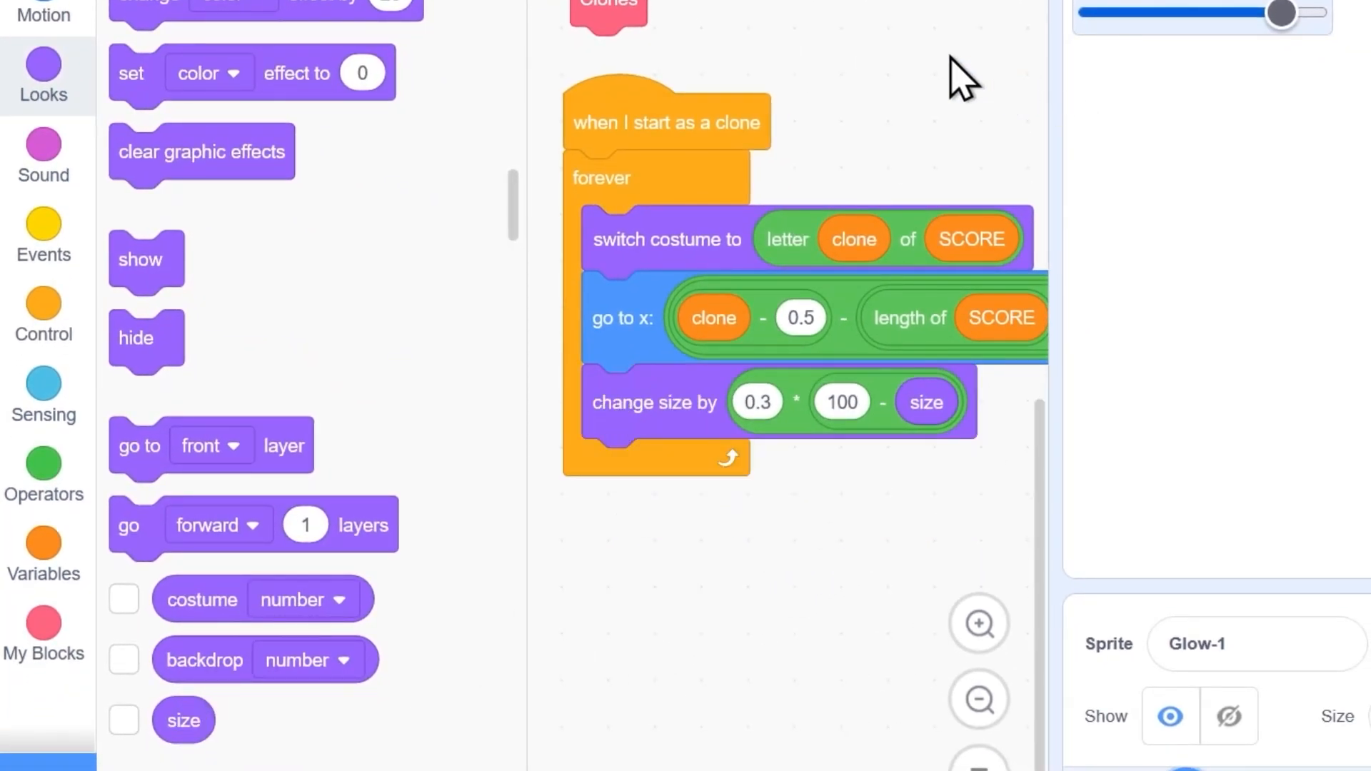
mouse_move(923, 61)
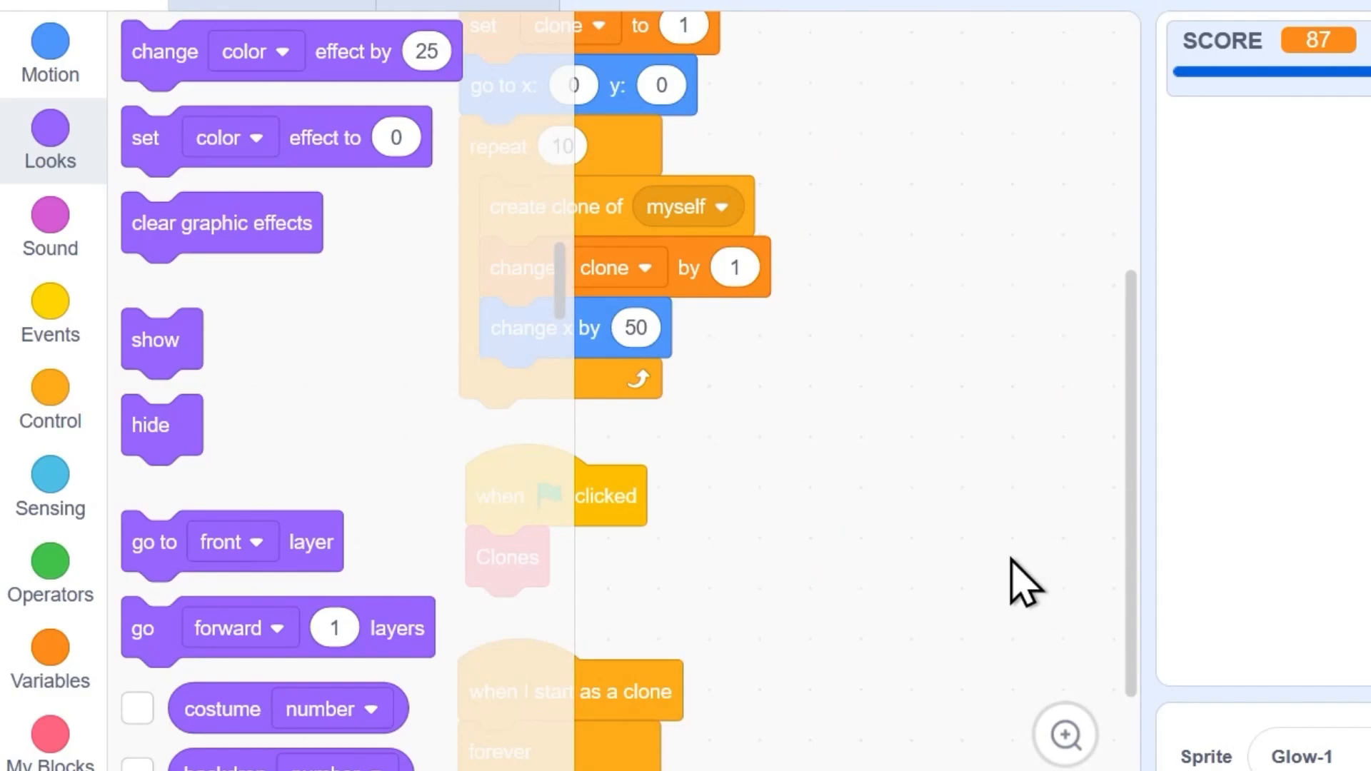
Wrap 'switch costume' in 'if not costume name = letter clone of SCORE', using the costume name reporter
scroll("down", 3)
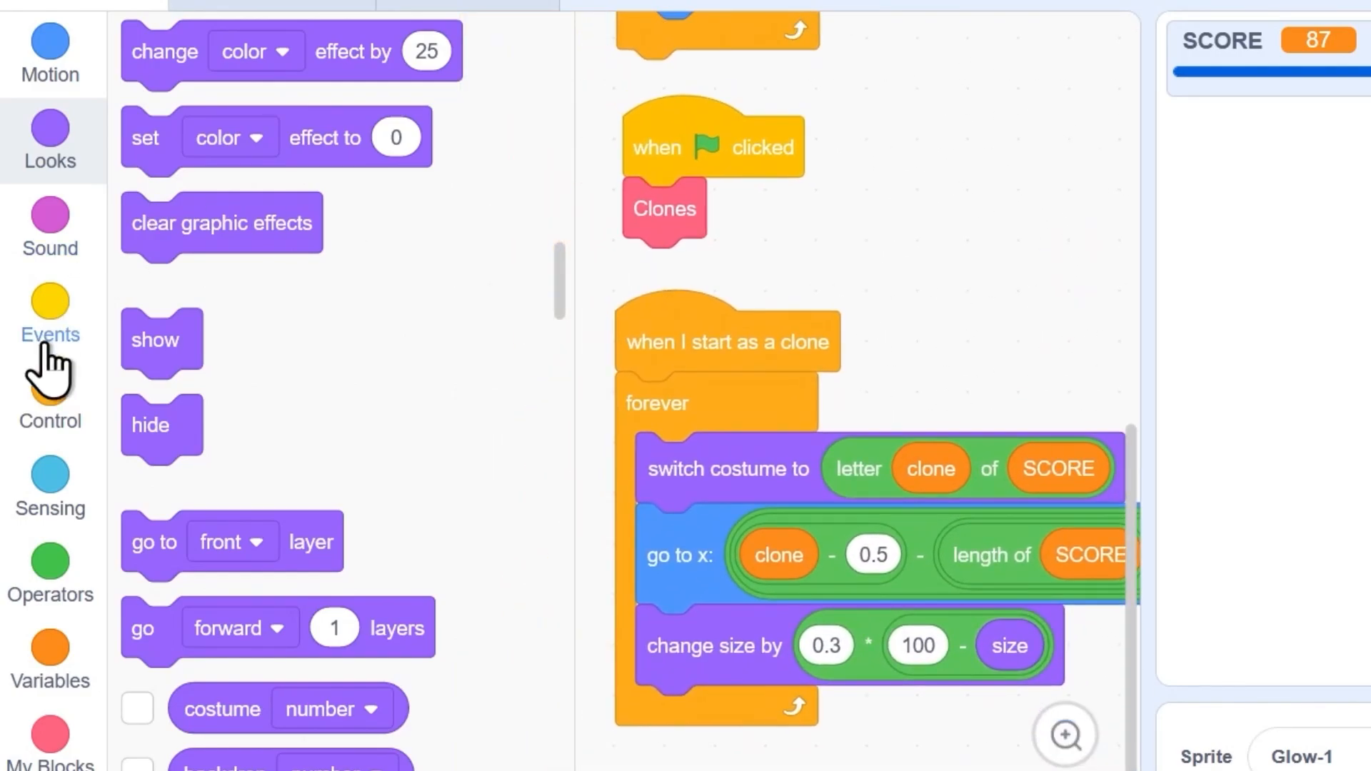
left_click(50, 398)
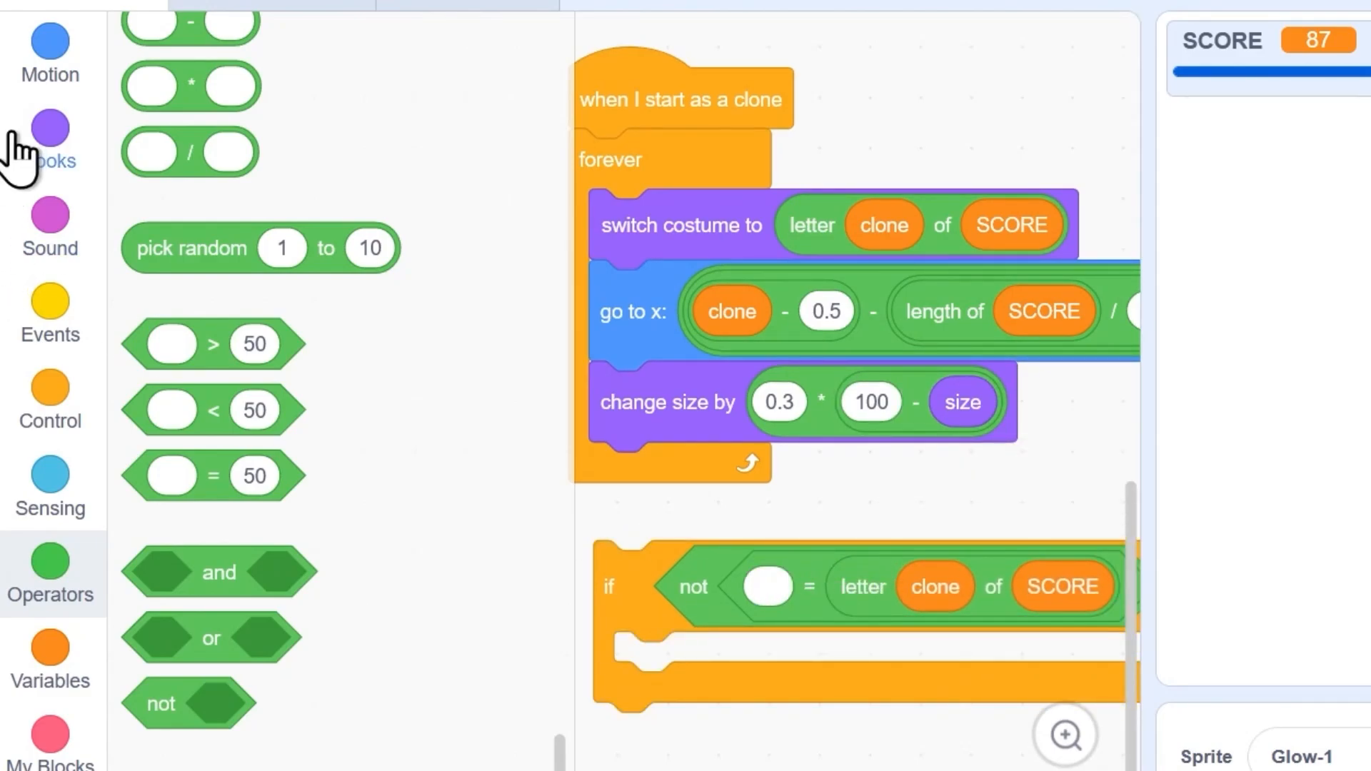
left_click(50, 140)
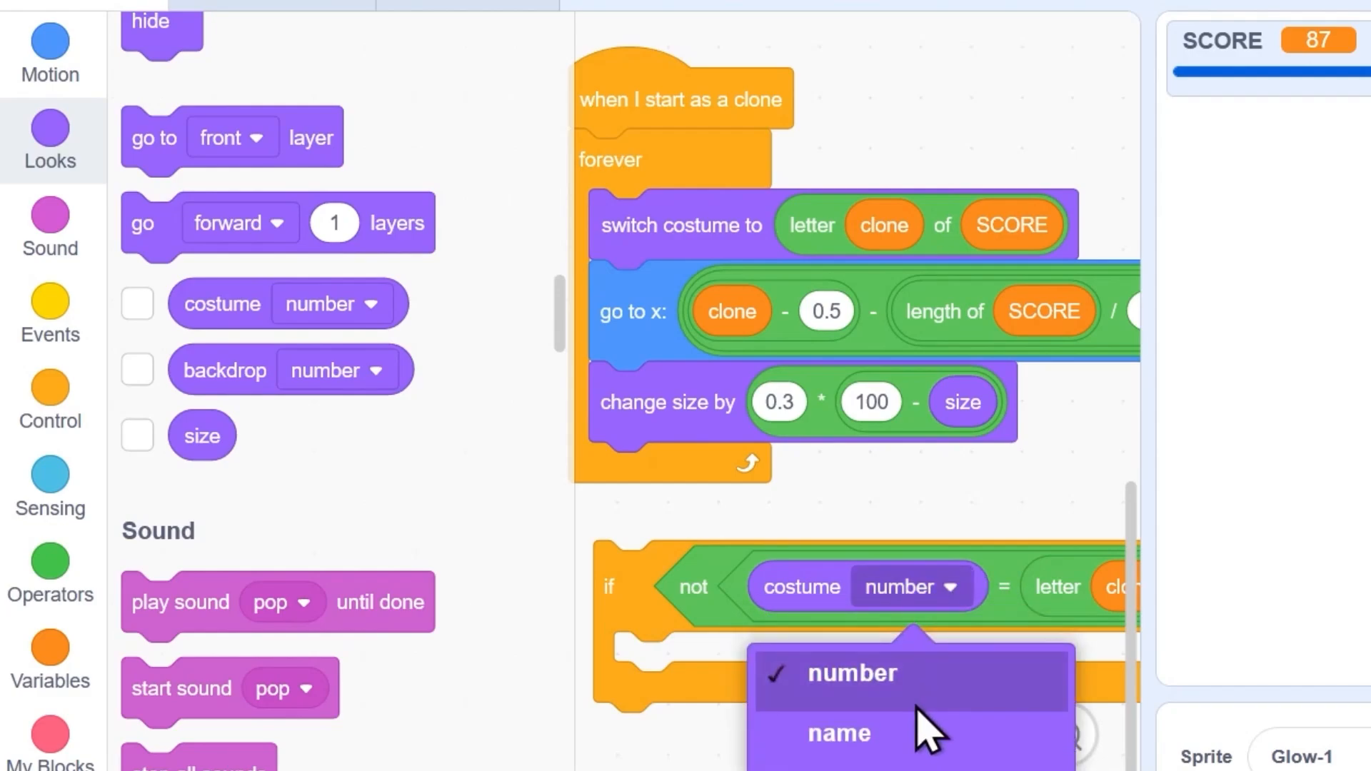
left_click(837, 733)
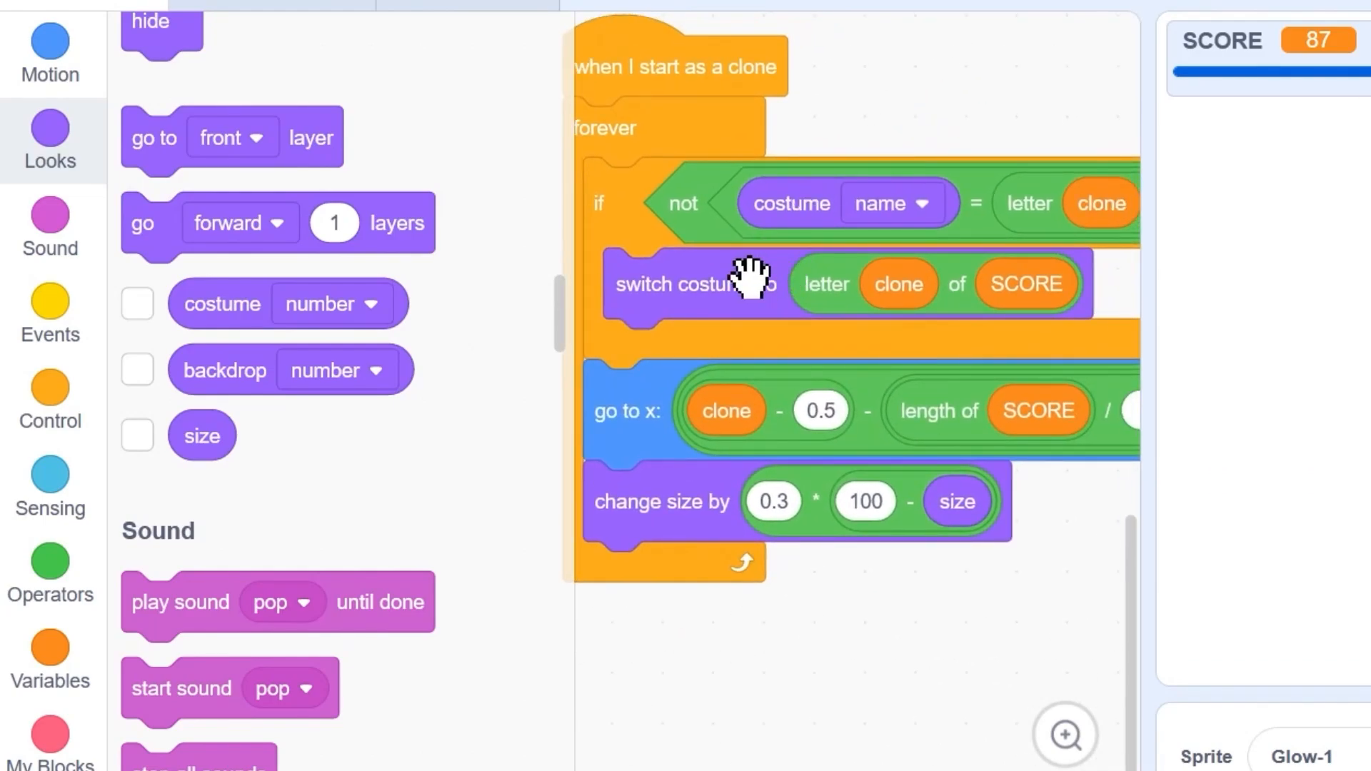
mouse_move(665, 206)
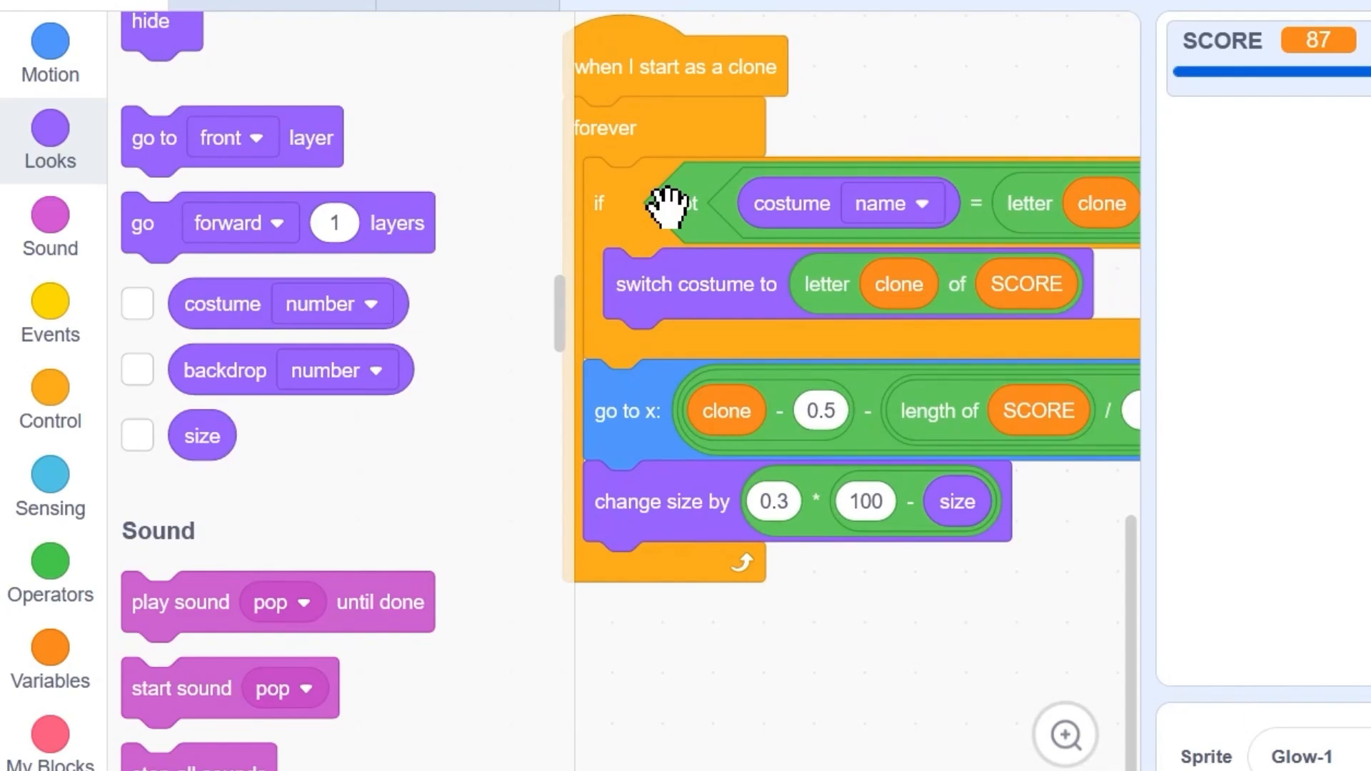